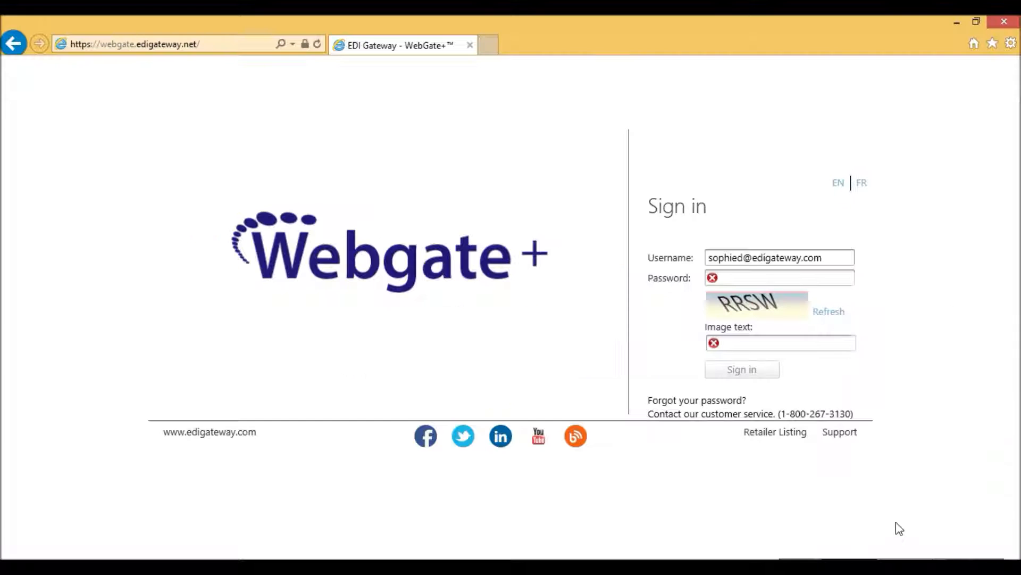
Step: Enter the account password and the verification image text RRSW on the sign-in form
{"action": "left_click", "coordinate": [780, 278]}
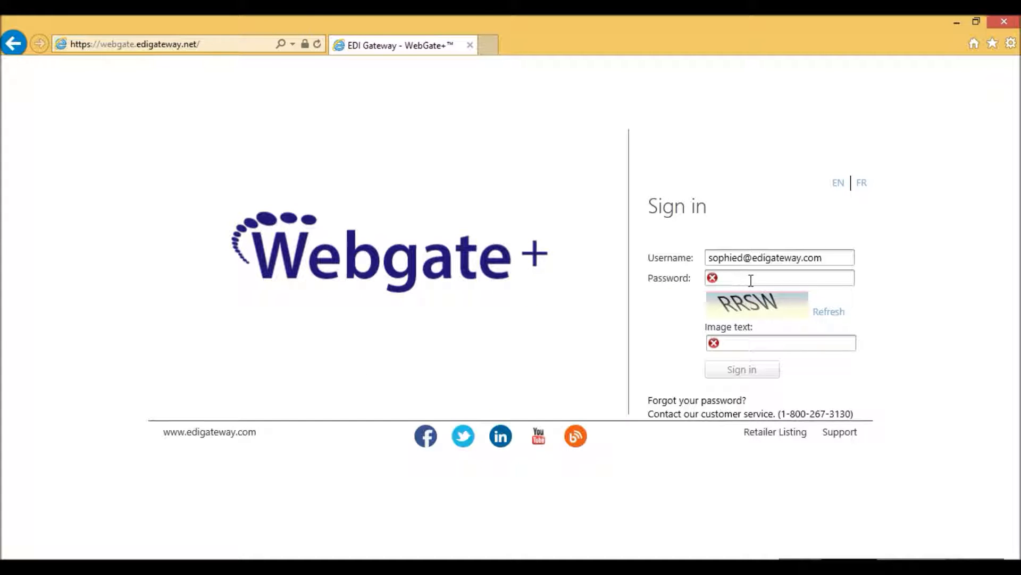
{"action": "type", "text": "password"}
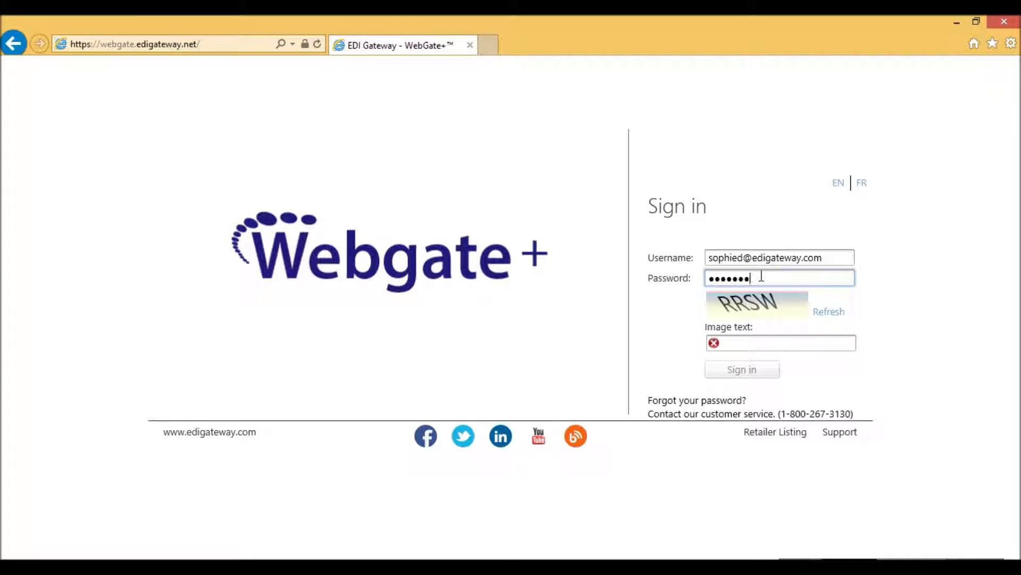
{"action": "type", "text": "password"}
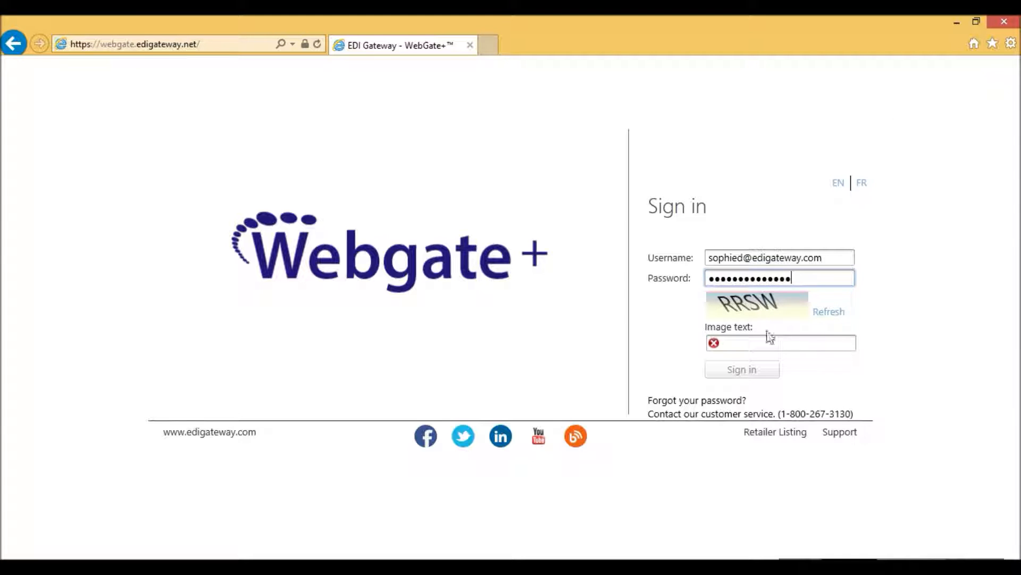
{"action": "left_click", "coordinate": [781, 342]}
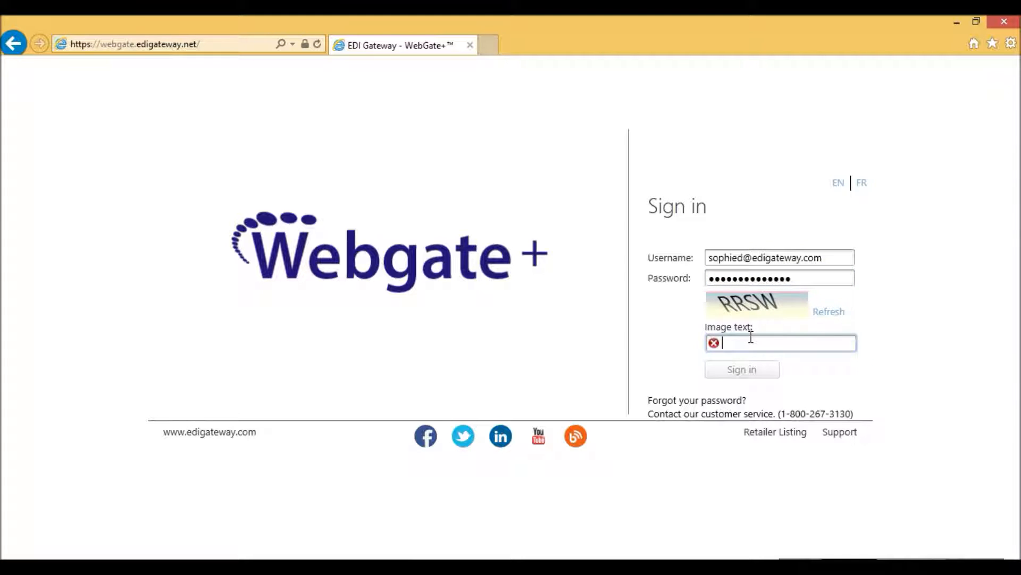
{"action": "type", "text": "RRSW"}
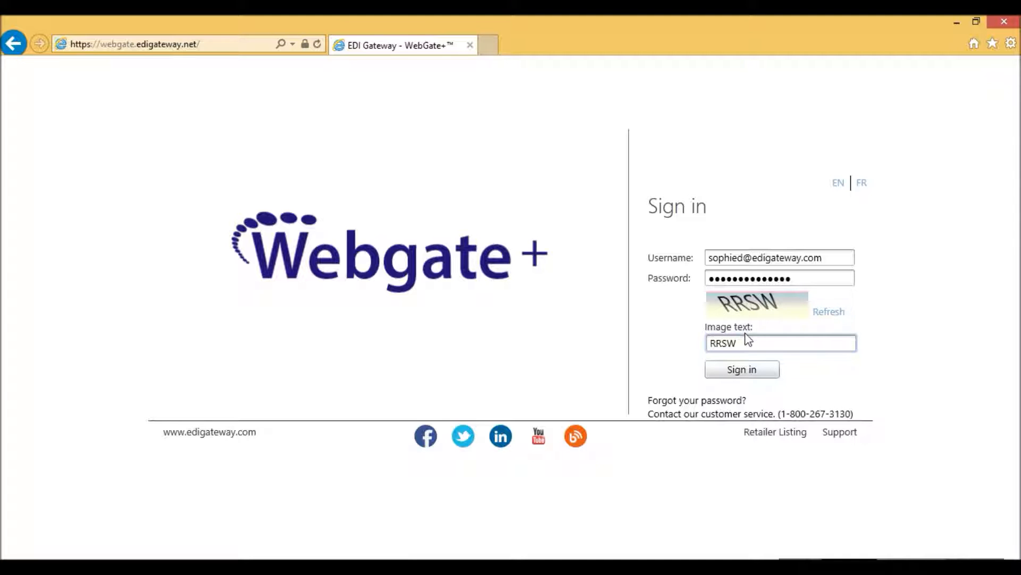
{"action": "mouse_move", "coordinate": [741, 372]}
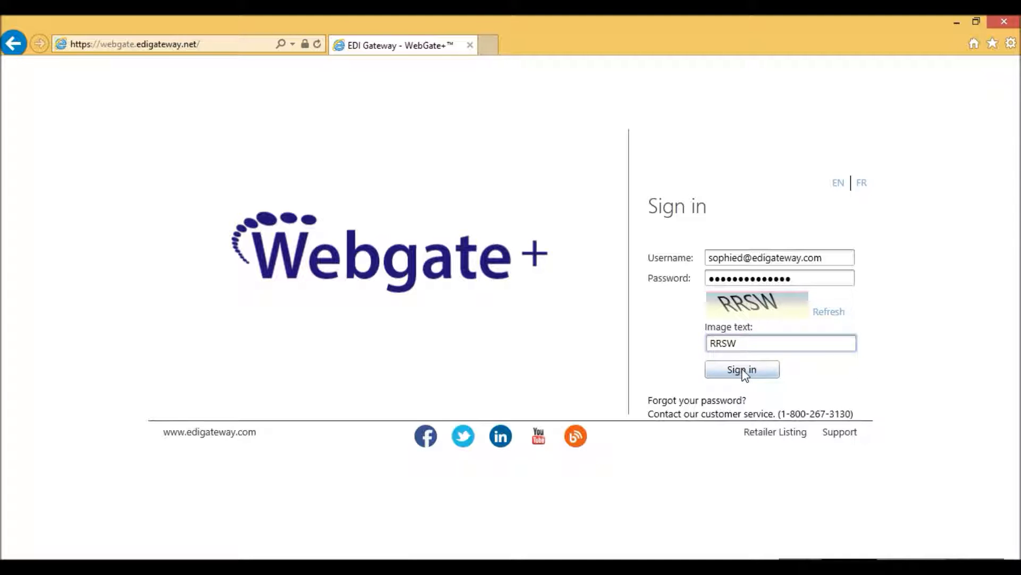
Step: Sign in and go to the Profile section's My Information page
{"action": "left_click", "coordinate": [742, 369]}
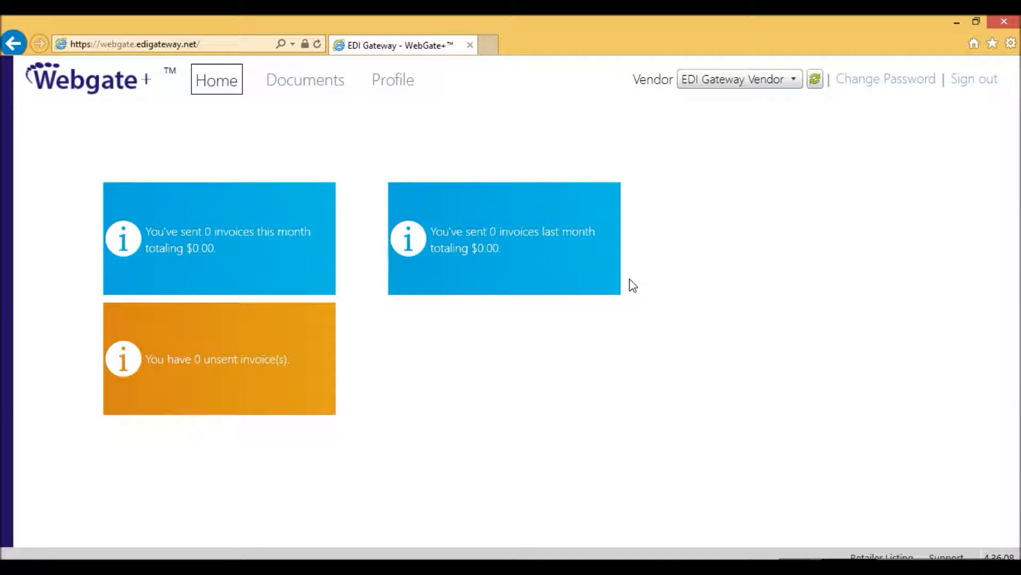
{"action": "mouse_move", "coordinate": [393, 79]}
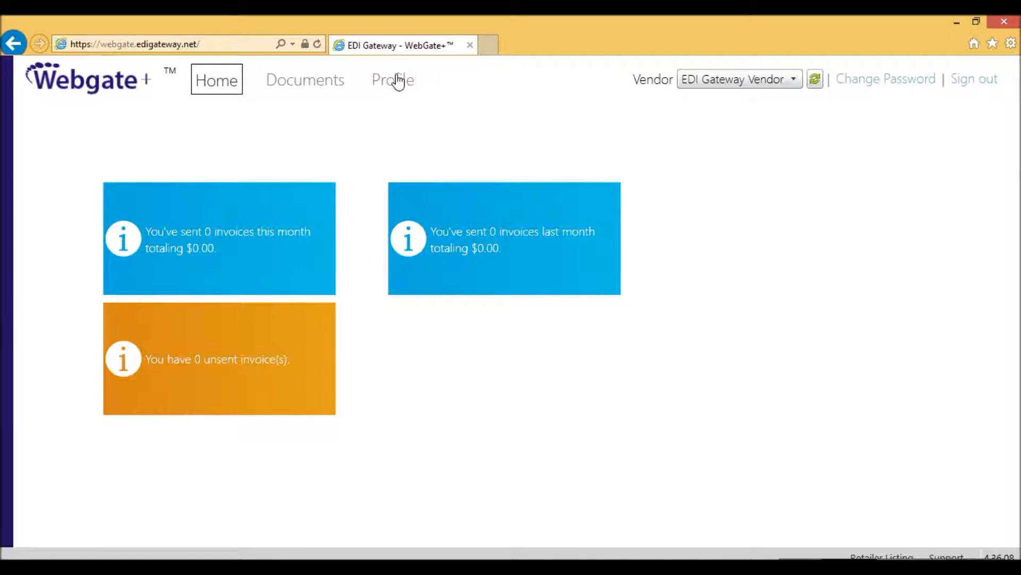
{"action": "left_click", "coordinate": [391, 79]}
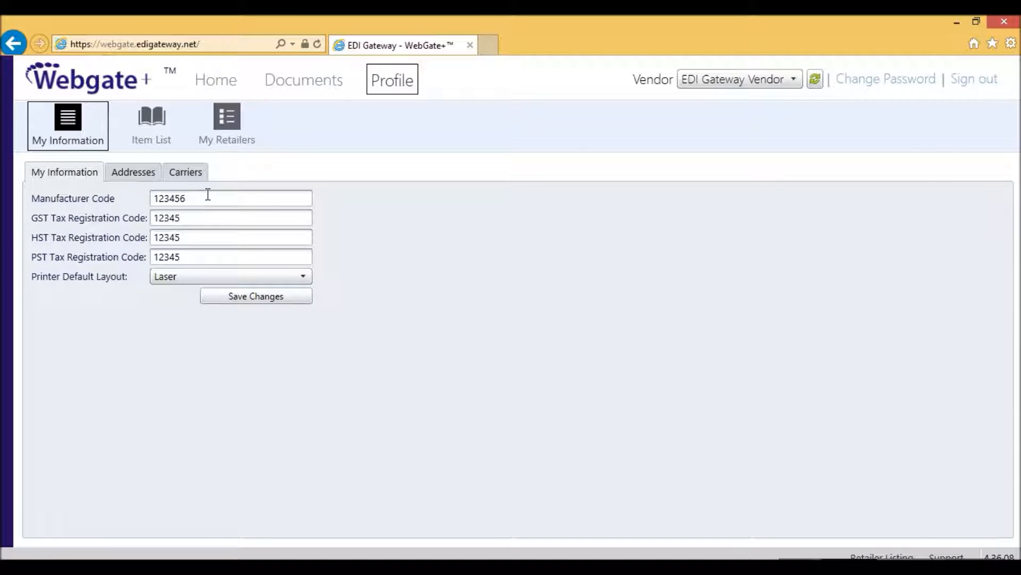
{"action": "mouse_move", "coordinate": [61, 226]}
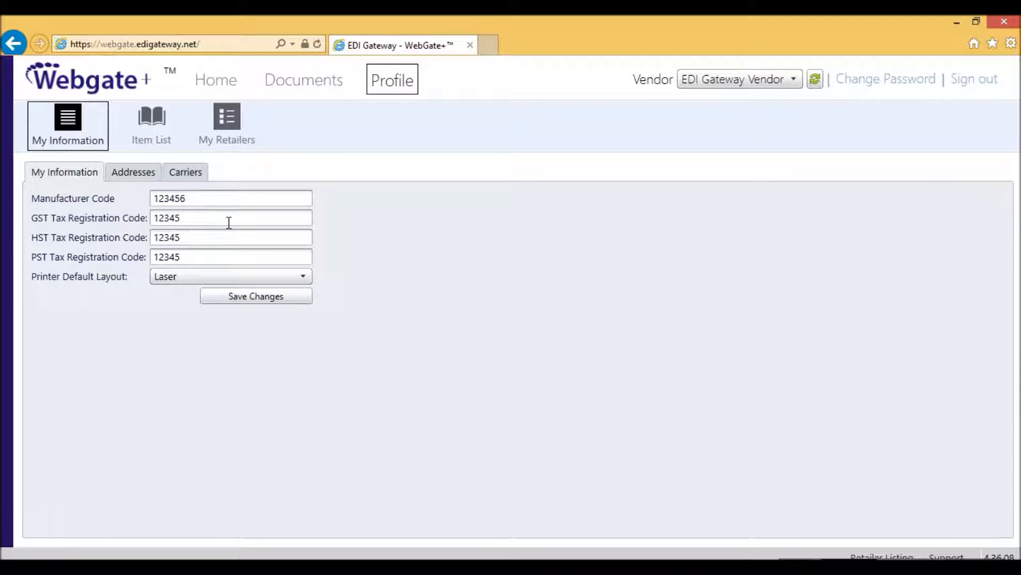
Step: Update the GST, HST and PST tax registration codes and save My Information
{"action": "key", "text": "Backspace"}
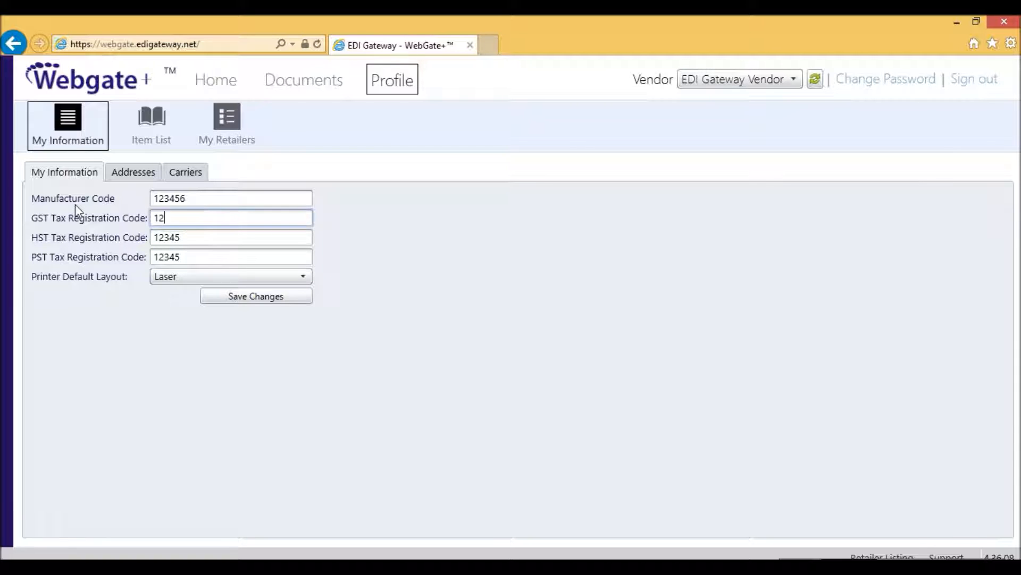
{"action": "type", "text": "345678"}
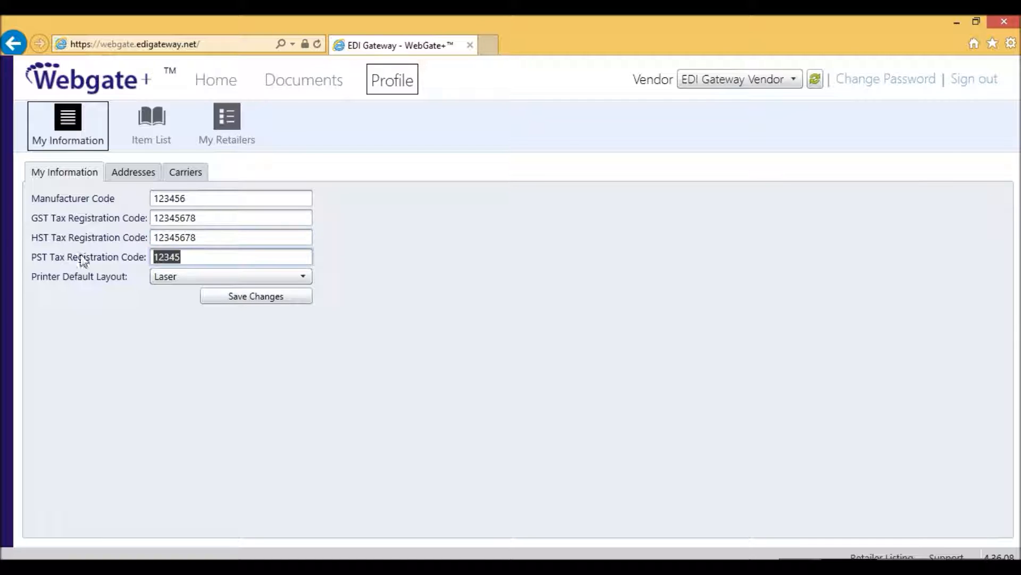
{"action": "type", "text": "3412"}
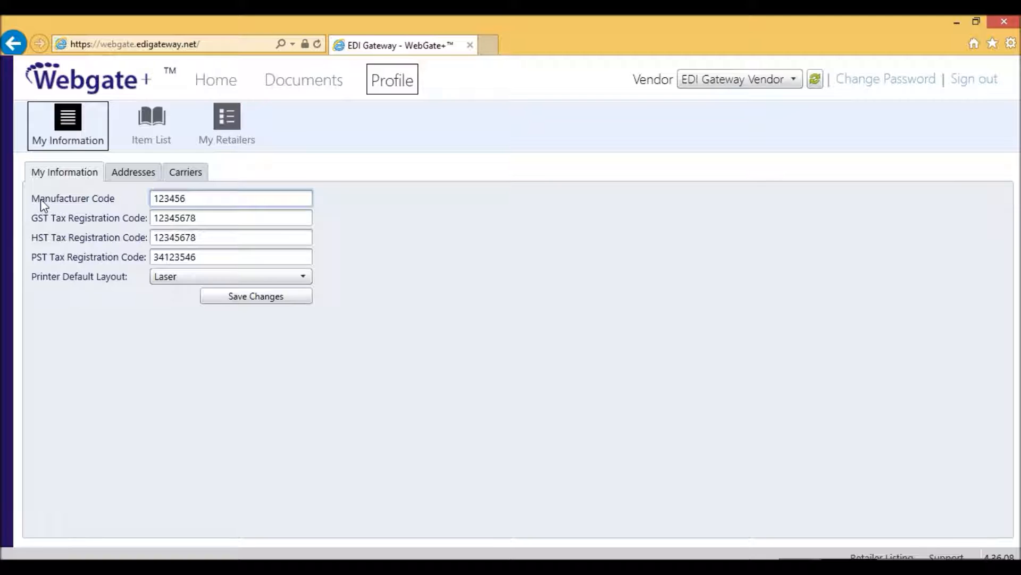
{"action": "mouse_move", "coordinate": [65, 288]}
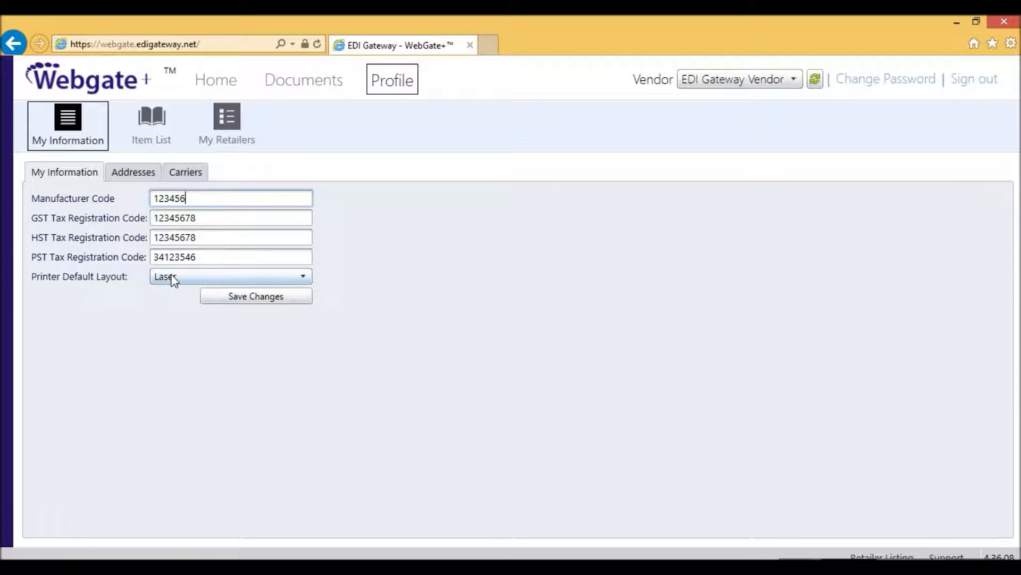
{"action": "mouse_move", "coordinate": [174, 285]}
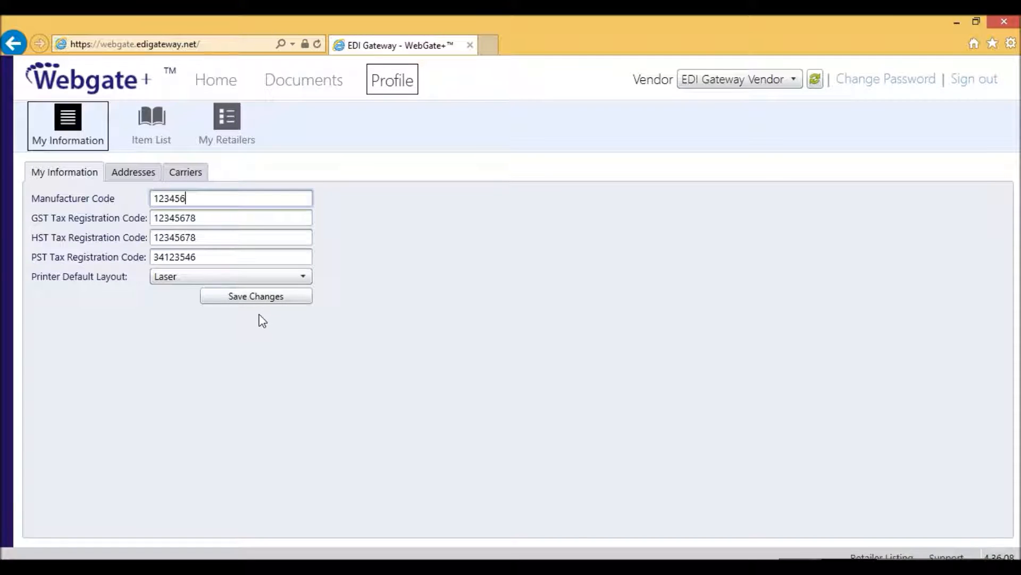
{"action": "left_click", "coordinate": [256, 296]}
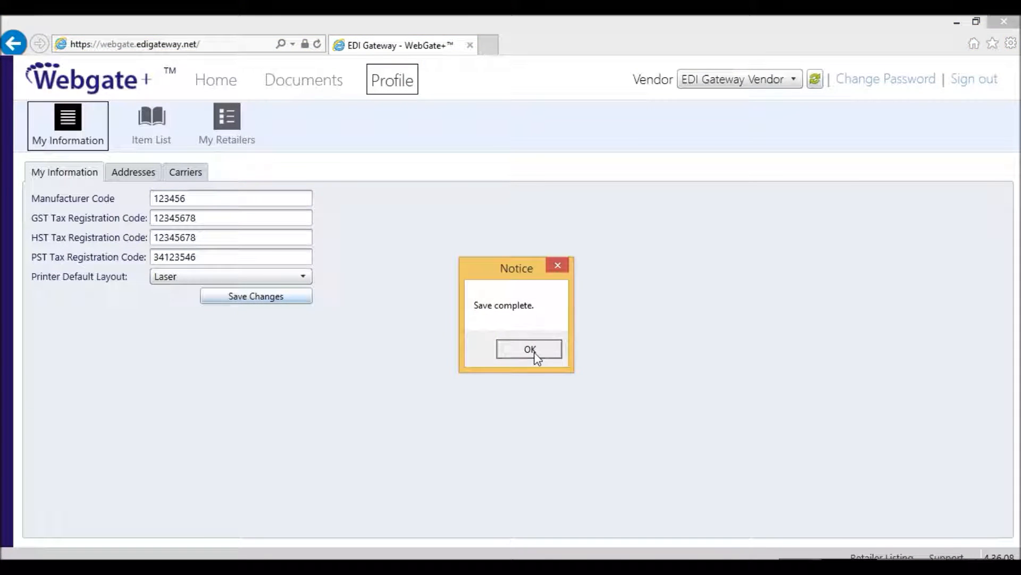
{"action": "left_click", "coordinate": [529, 349]}
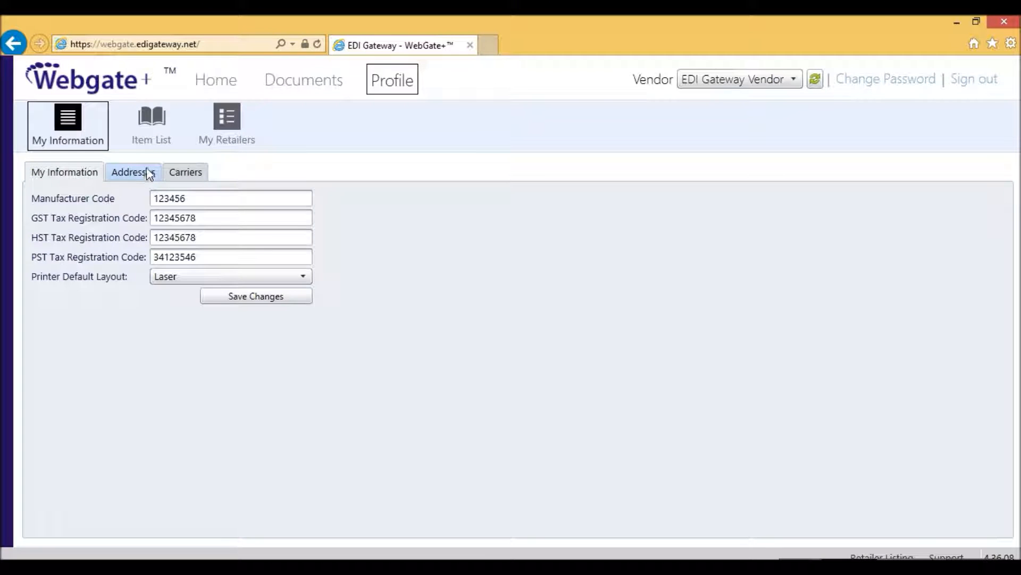
Step: Review the saved Addresses, then the Carriers list containing FEDX
{"action": "left_click", "coordinate": [133, 171]}
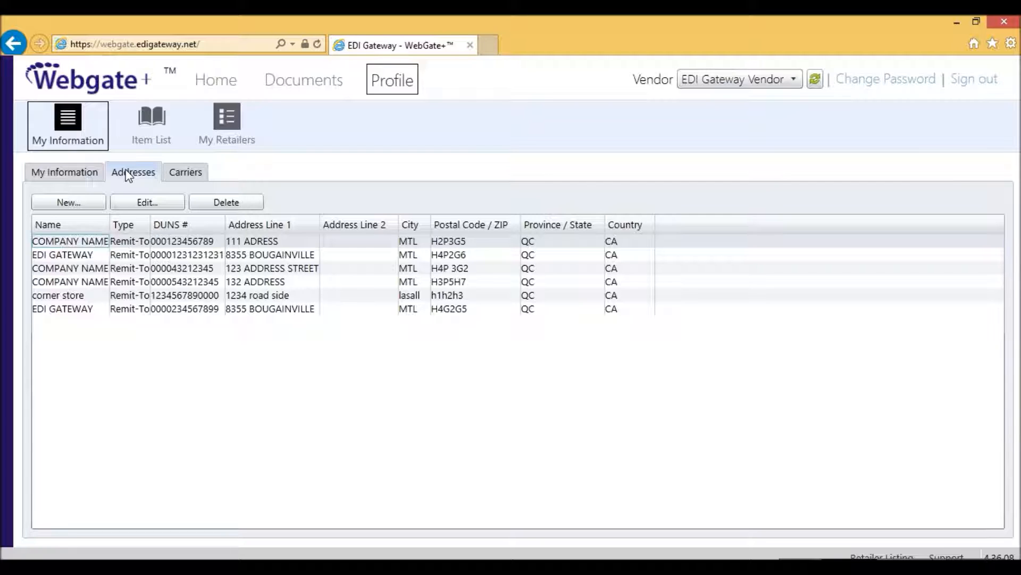
{"action": "left_click", "coordinate": [185, 172]}
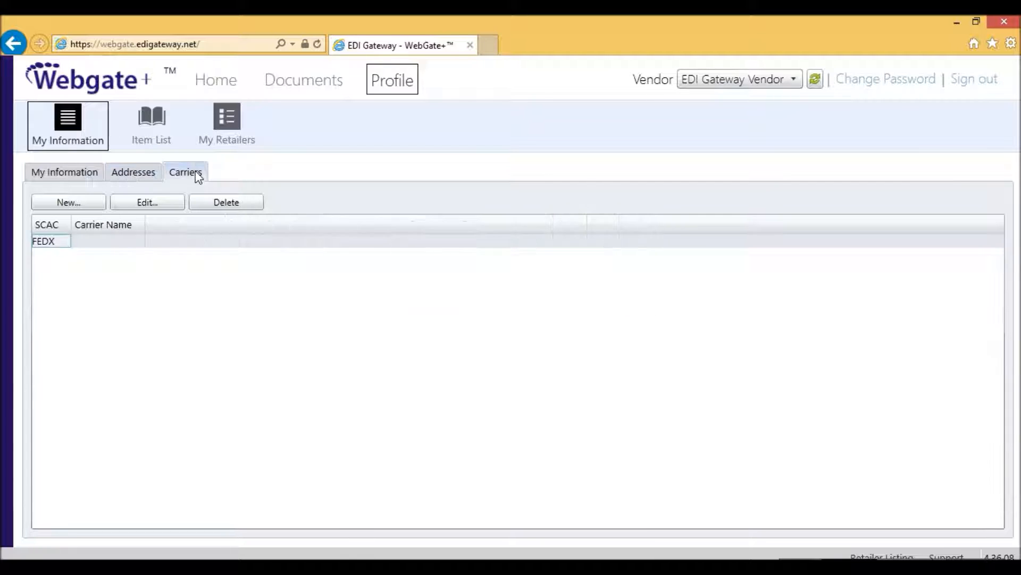
{"action": "mouse_move", "coordinate": [199, 176]}
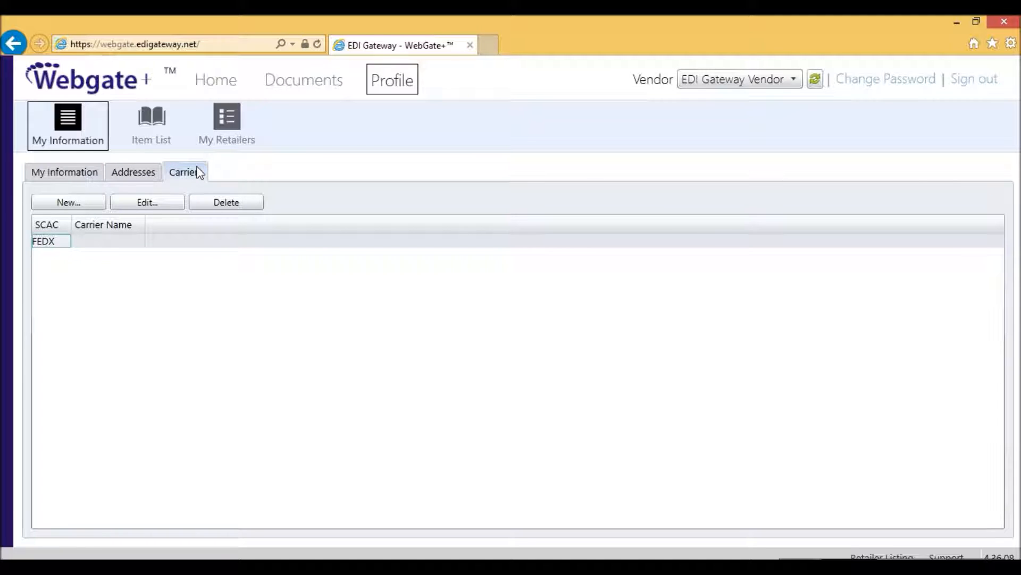
{"action": "left_click", "coordinate": [151, 126]}
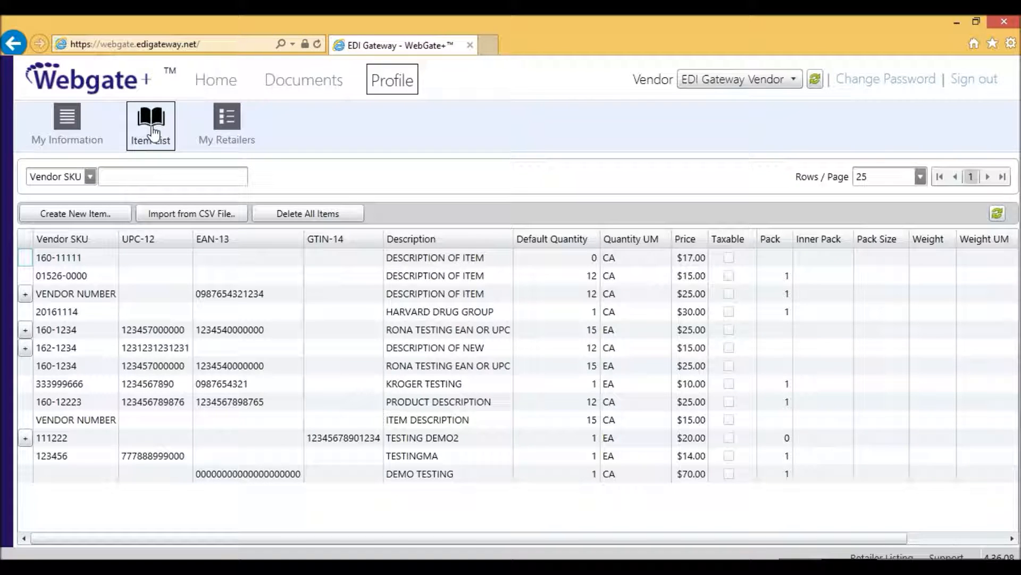
{"action": "left_click", "coordinate": [74, 213]}
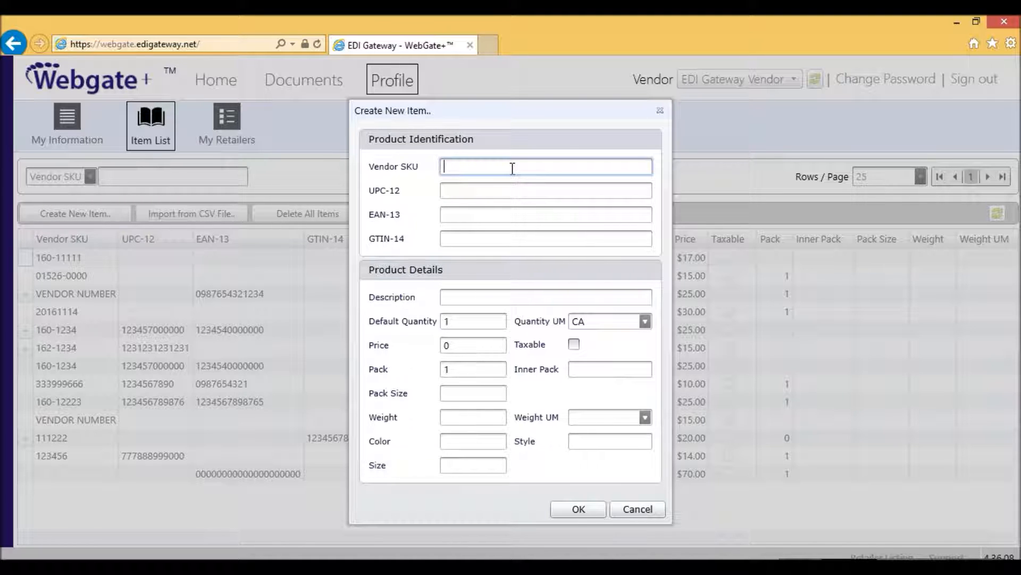
{"action": "type", "text": "1234-1234"}
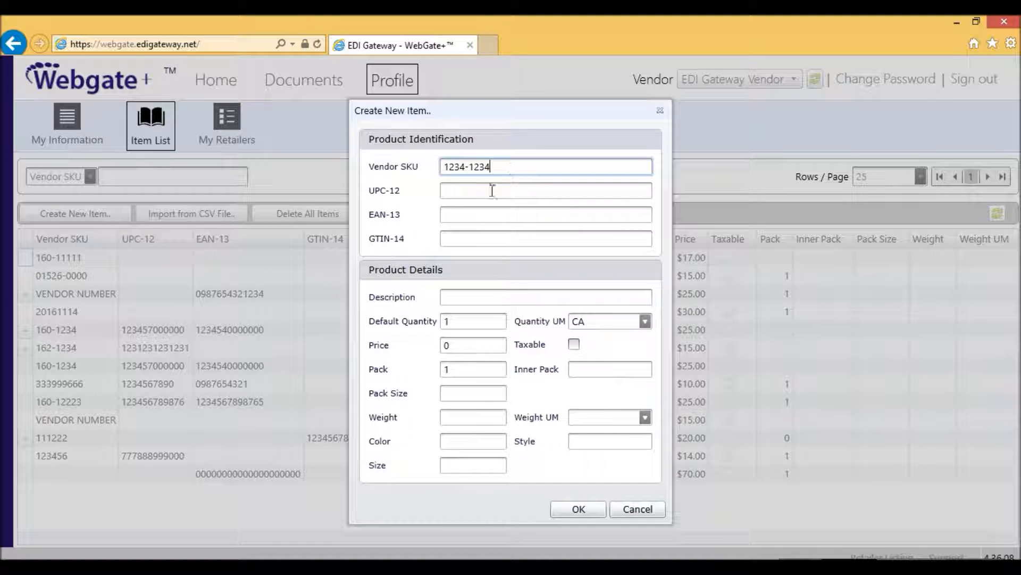
{"action": "type", "text": "987654"}
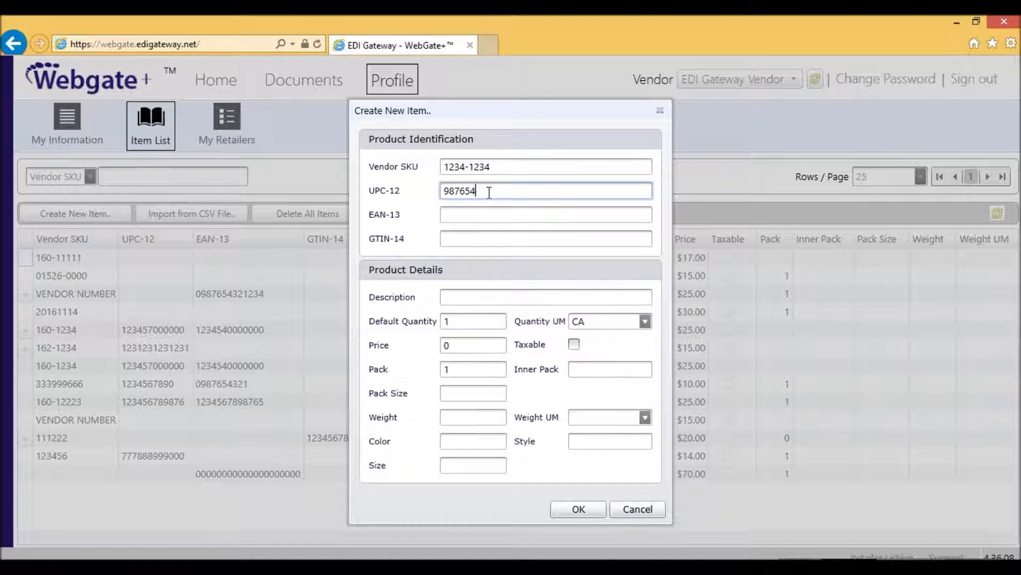
{"action": "type", "text": "321987"}
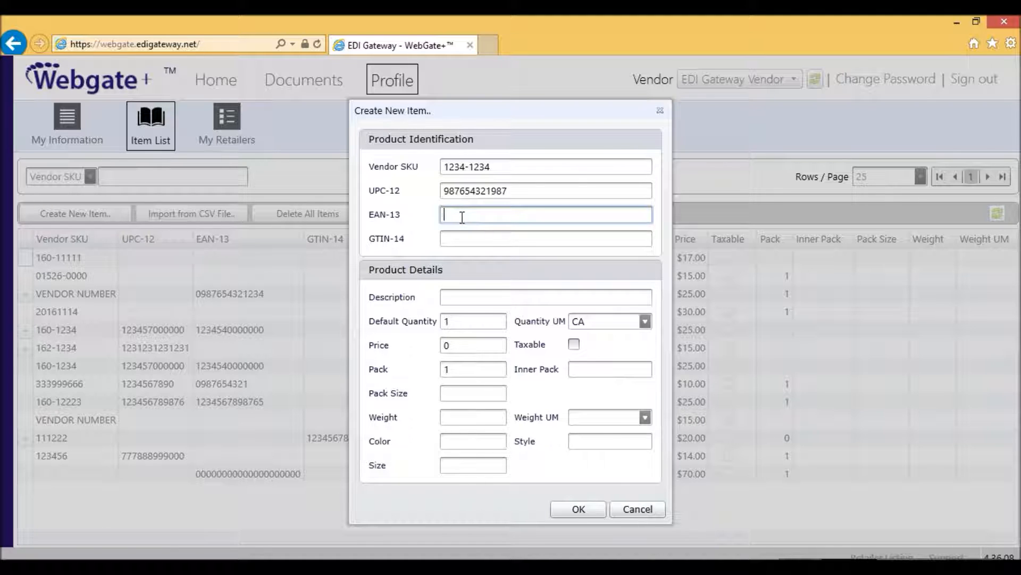
{"action": "type", "text": "9876543212345"}
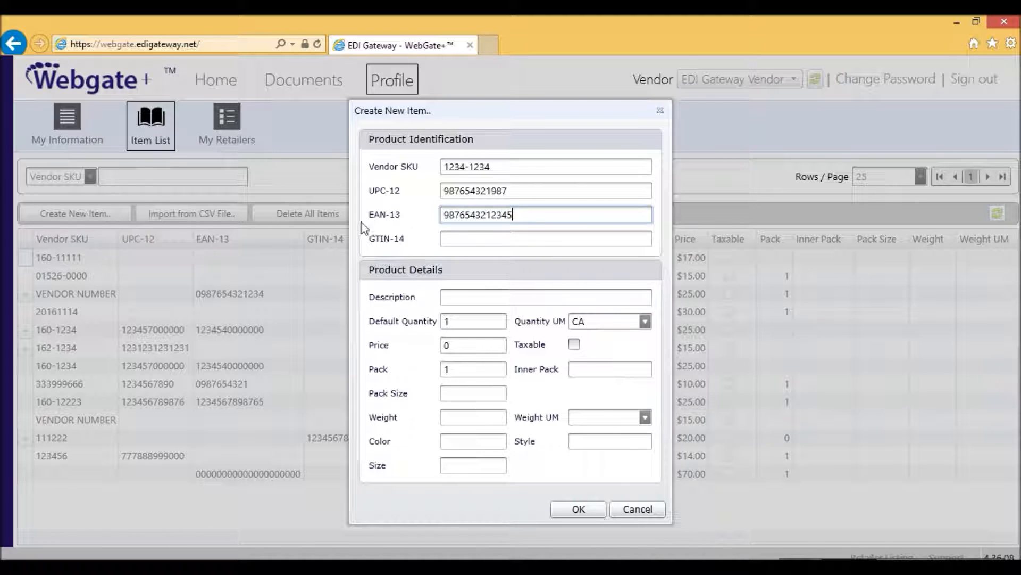
Step: Give the item description DESCRIPTION FO PRODUCT, quantity unit CA, price 25, and save it
{"action": "left_click", "coordinate": [546, 297]}
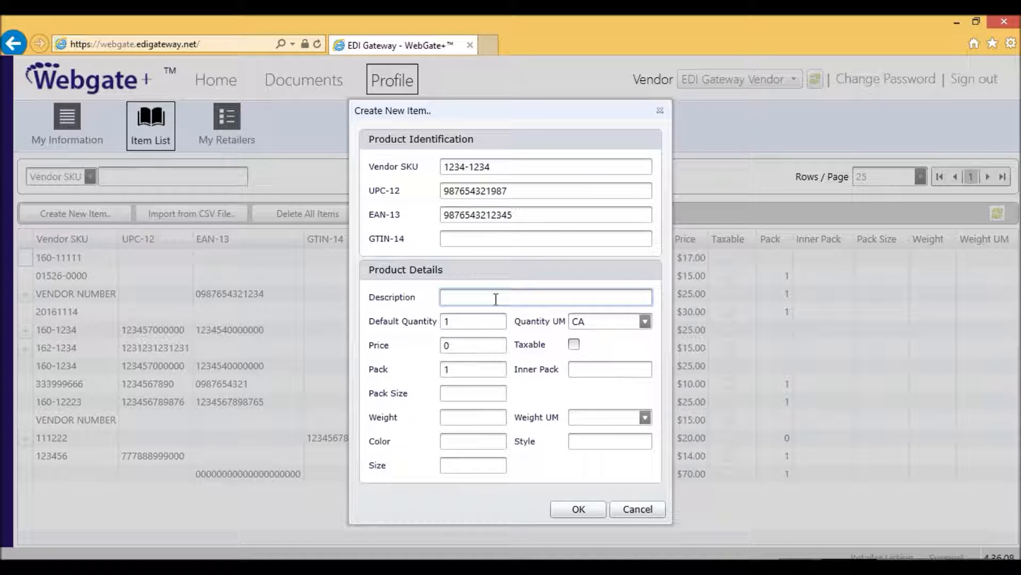
{"action": "type", "text": "DESCRIPTION FO PRODUCT"}
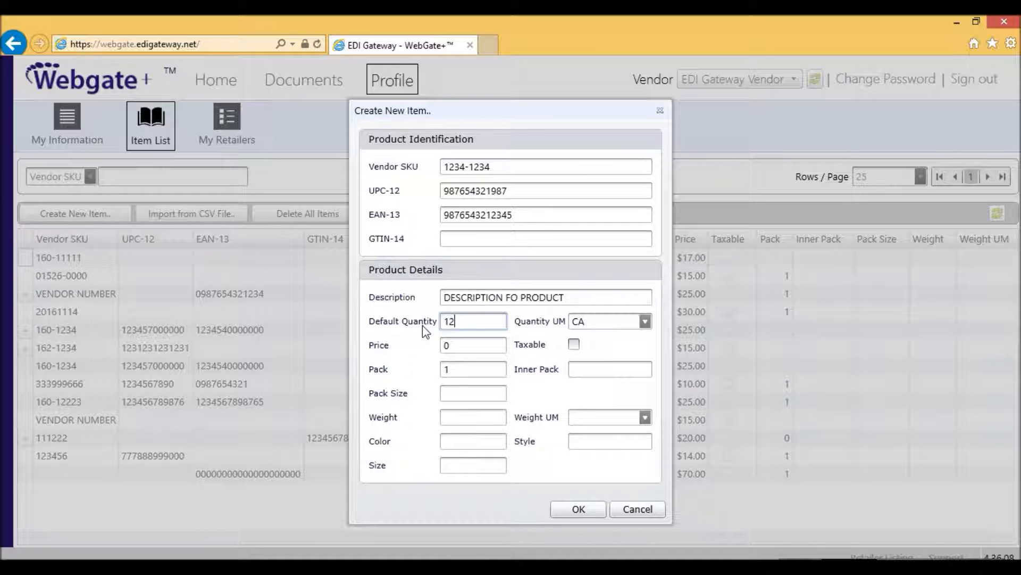
{"action": "left_click", "coordinate": [644, 320]}
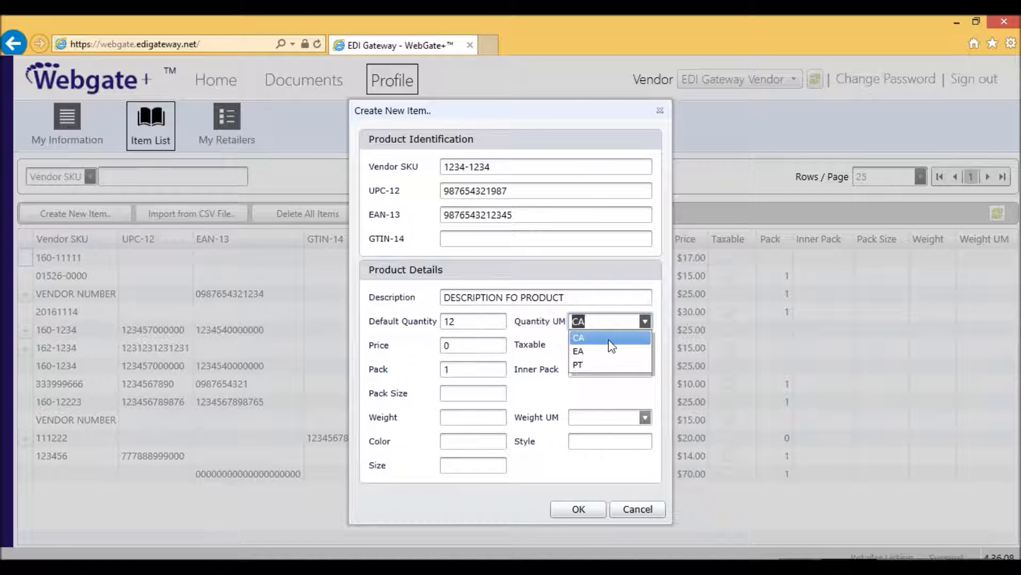
{"action": "left_click", "coordinate": [577, 337]}
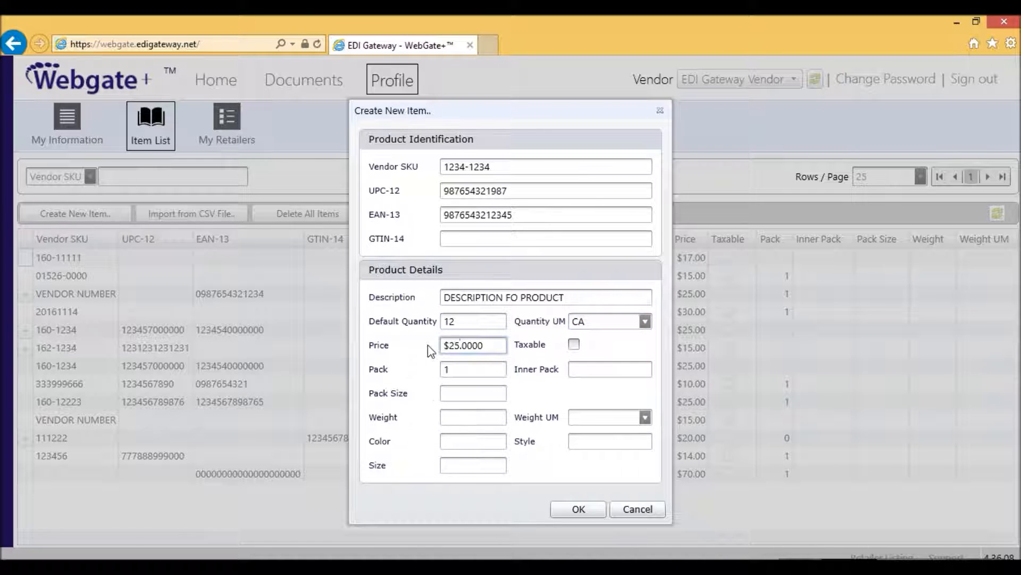
{"action": "left_click", "coordinate": [578, 508]}
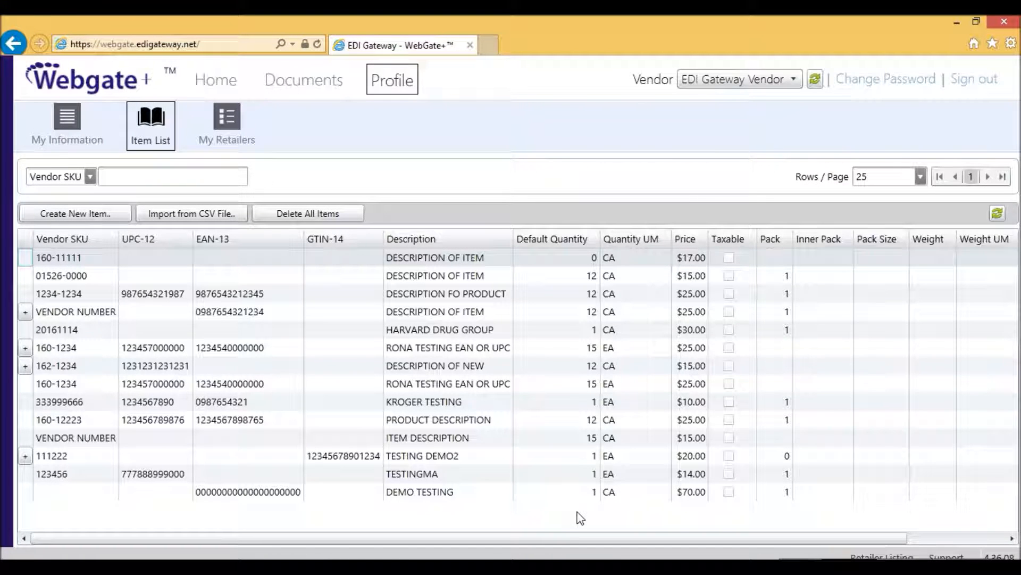
{"action": "mouse_move", "coordinate": [418, 517]}
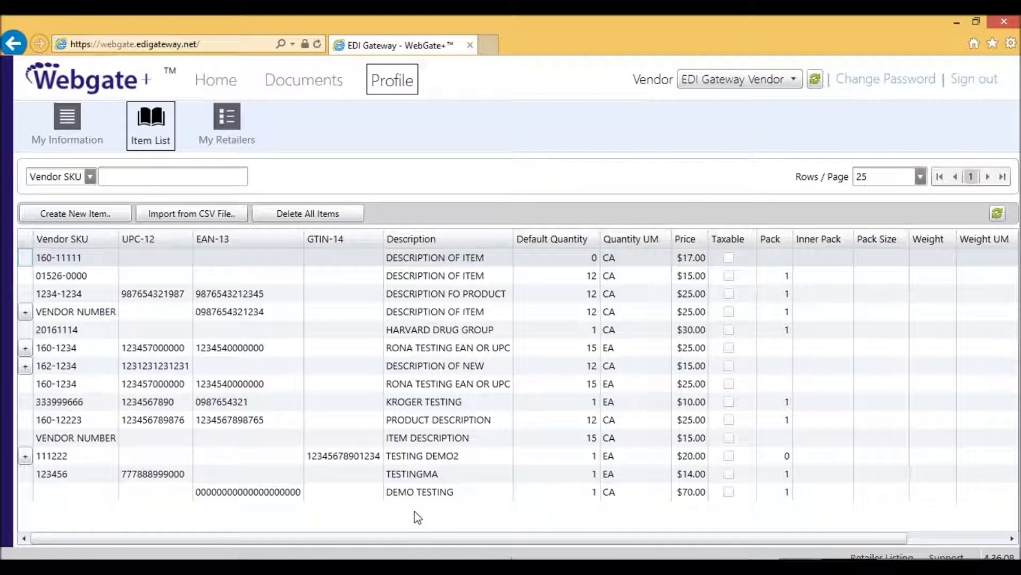
{"action": "mouse_move", "coordinate": [406, 516]}
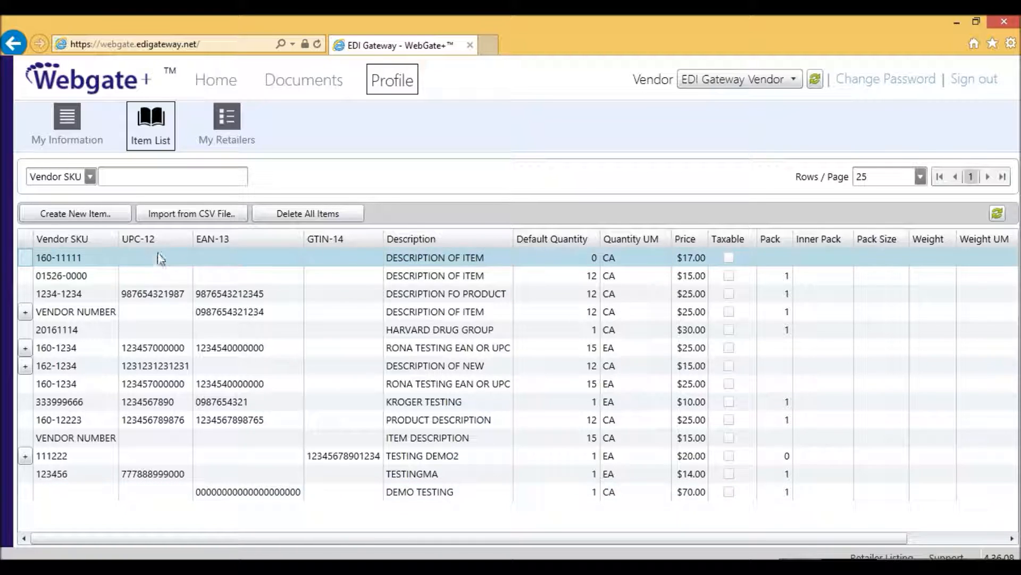
Step: Start a CSV item import and download the ItemImportTemplate.csv template
{"action": "left_click", "coordinate": [191, 212]}
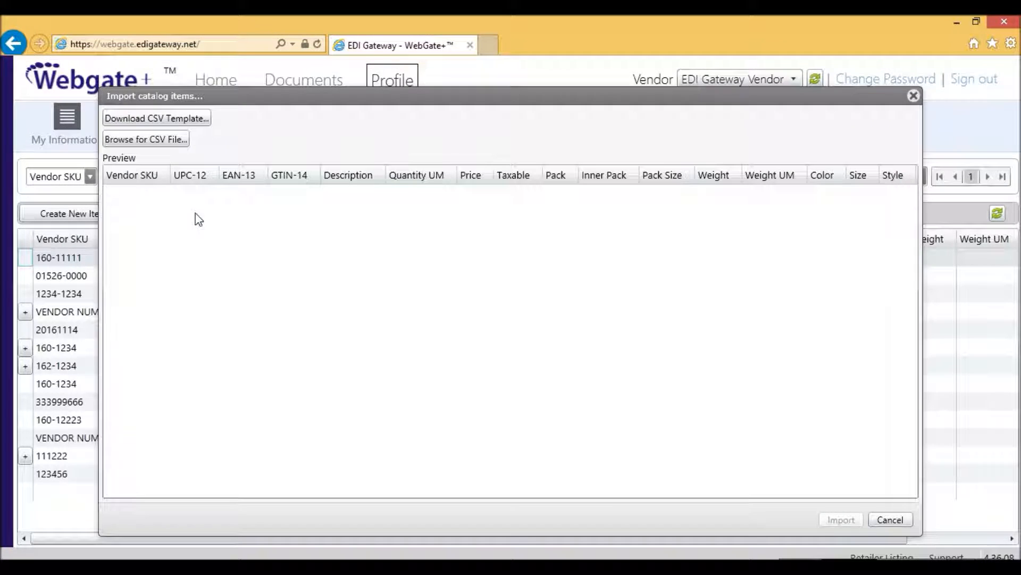
{"action": "mouse_move", "coordinate": [285, 110]}
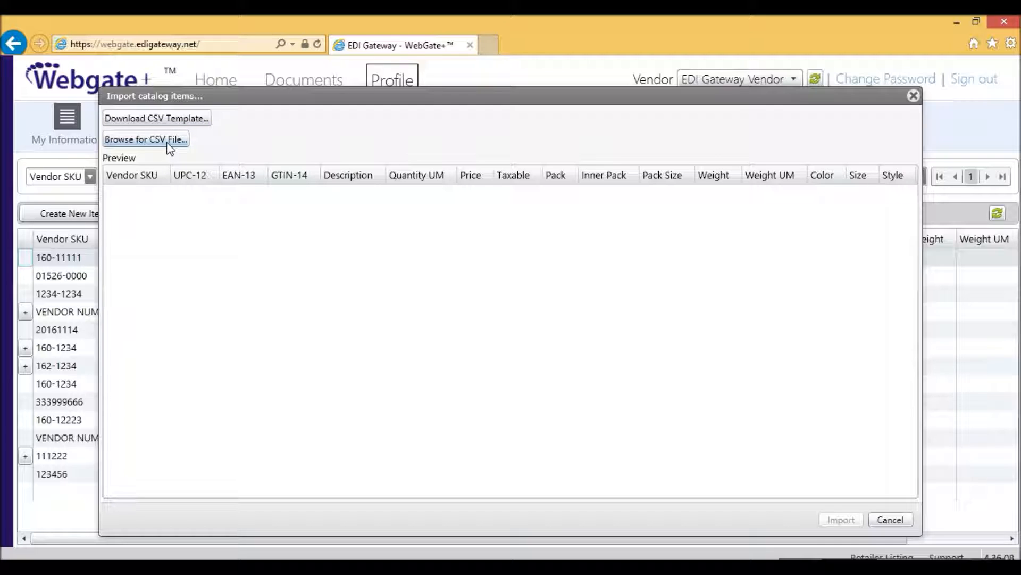
{"action": "mouse_move", "coordinate": [156, 118]}
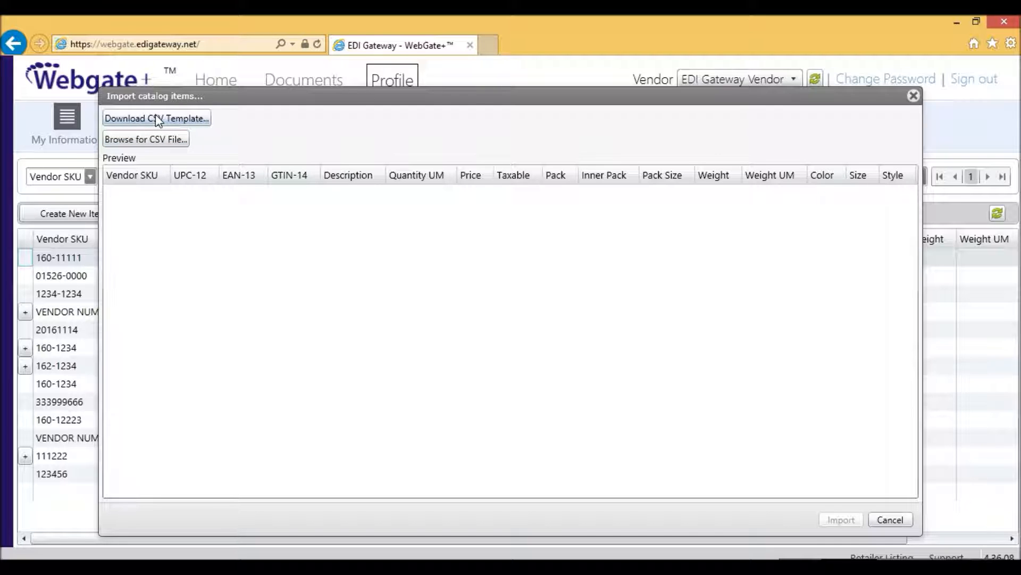
{"action": "left_click", "coordinate": [156, 118]}
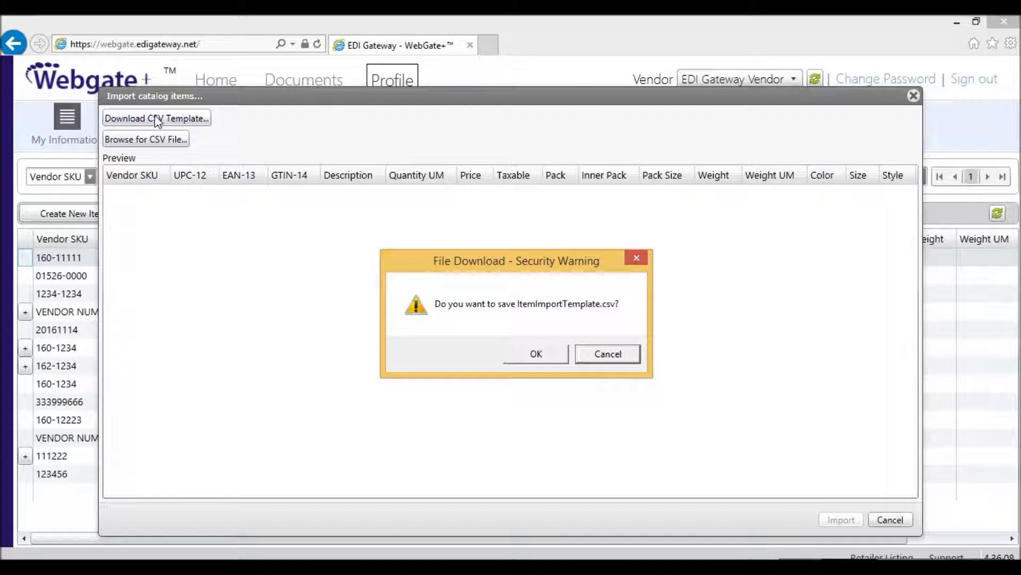
{"action": "left_click", "coordinate": [607, 354]}
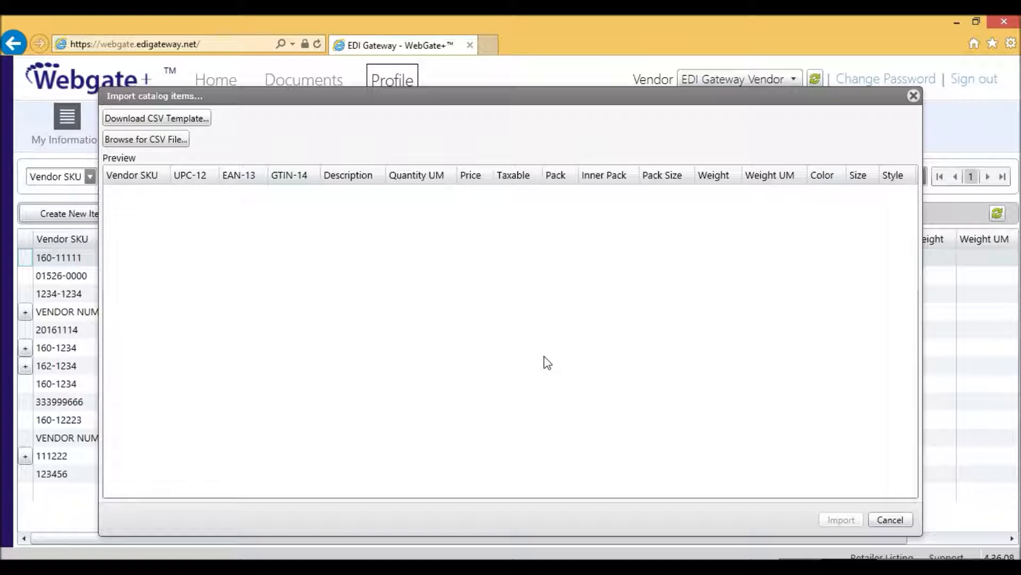
{"action": "left_click", "coordinate": [156, 118]}
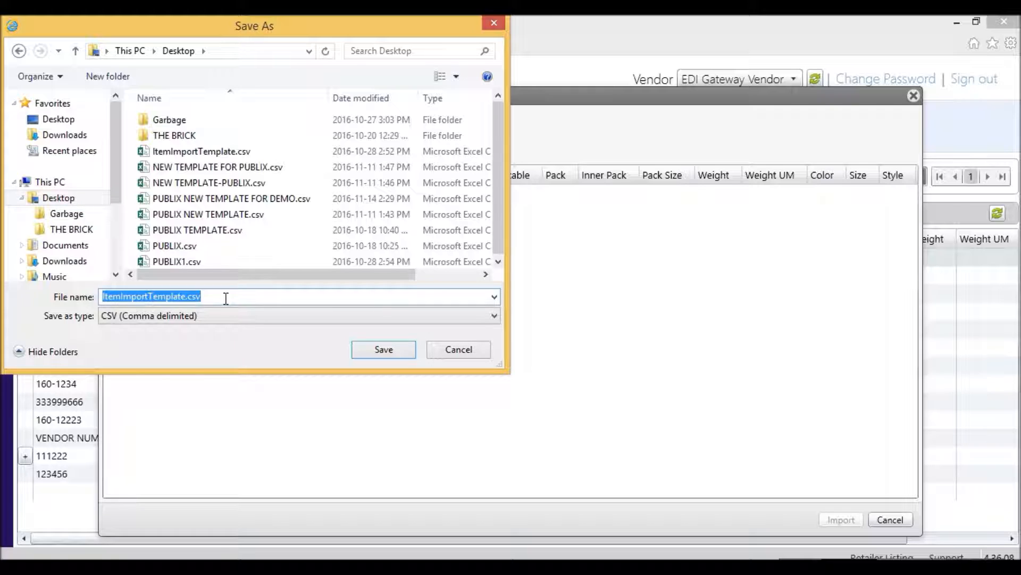
Step: Save the template to the Desktop as RONA TEMPLATE.csv
{"action": "type", "text": "RONA"}
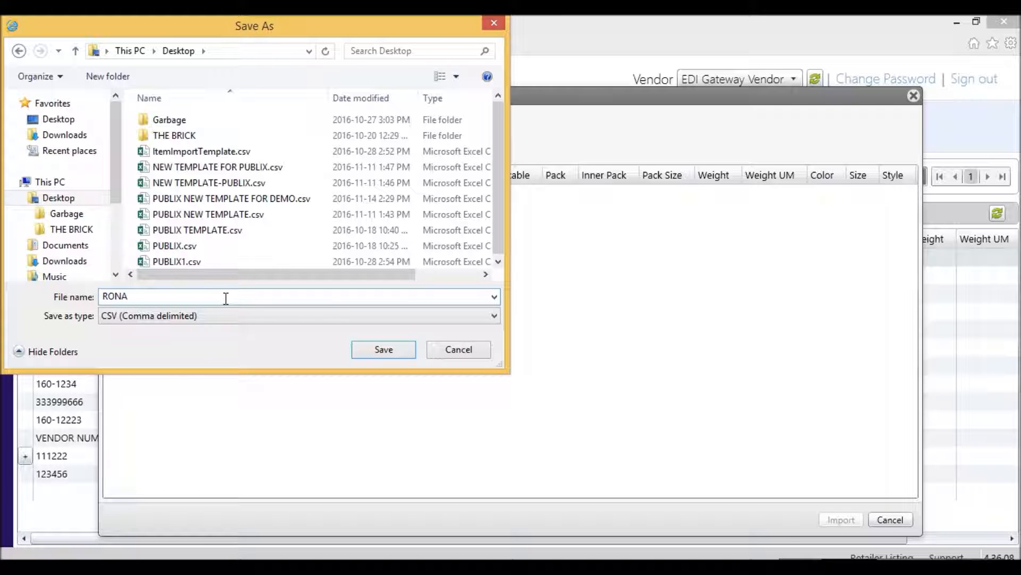
{"action": "type", "text": "TEMPLATE"}
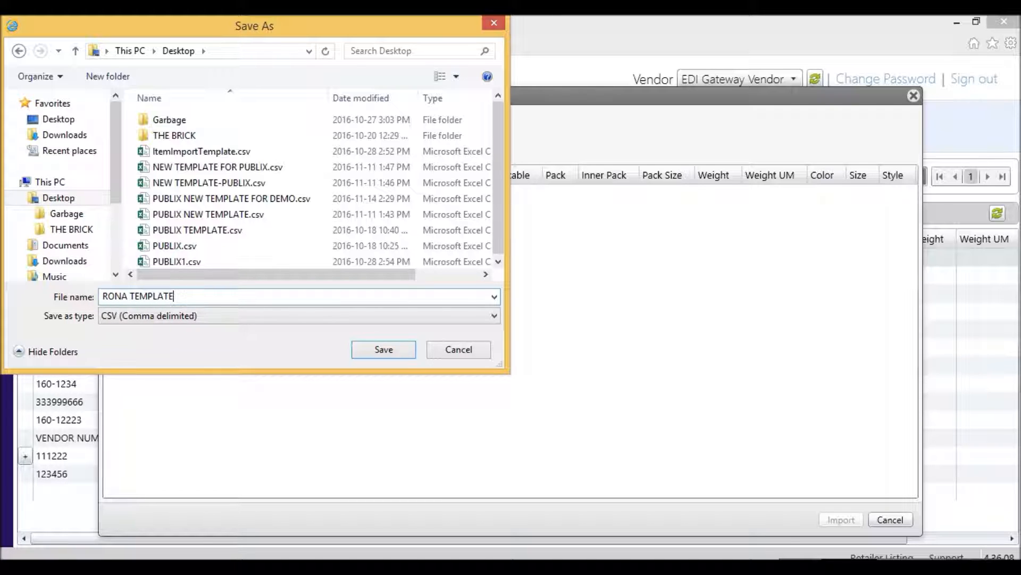
{"action": "left_click", "coordinate": [383, 349]}
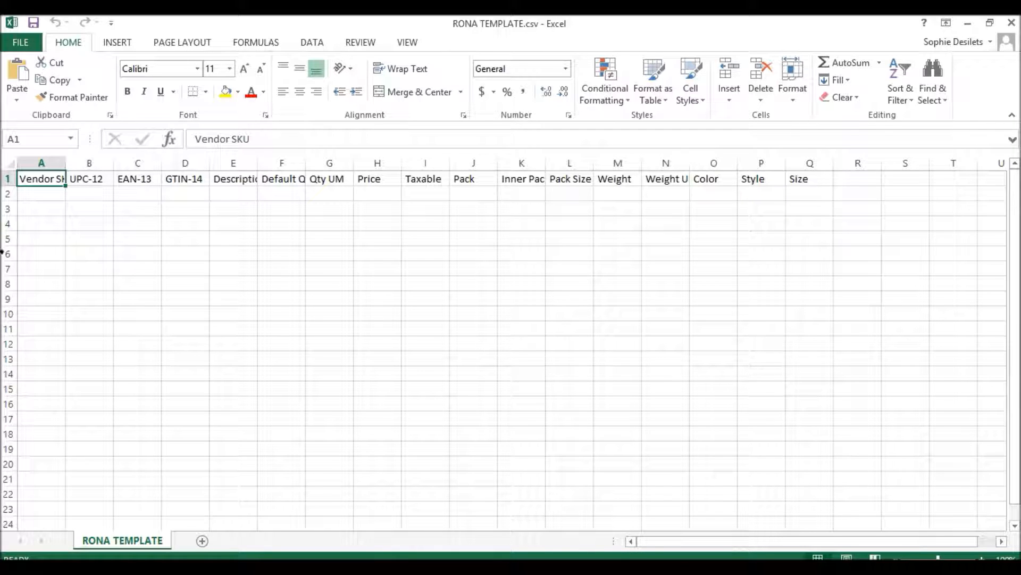
{"action": "left_click", "coordinate": [40, 193]}
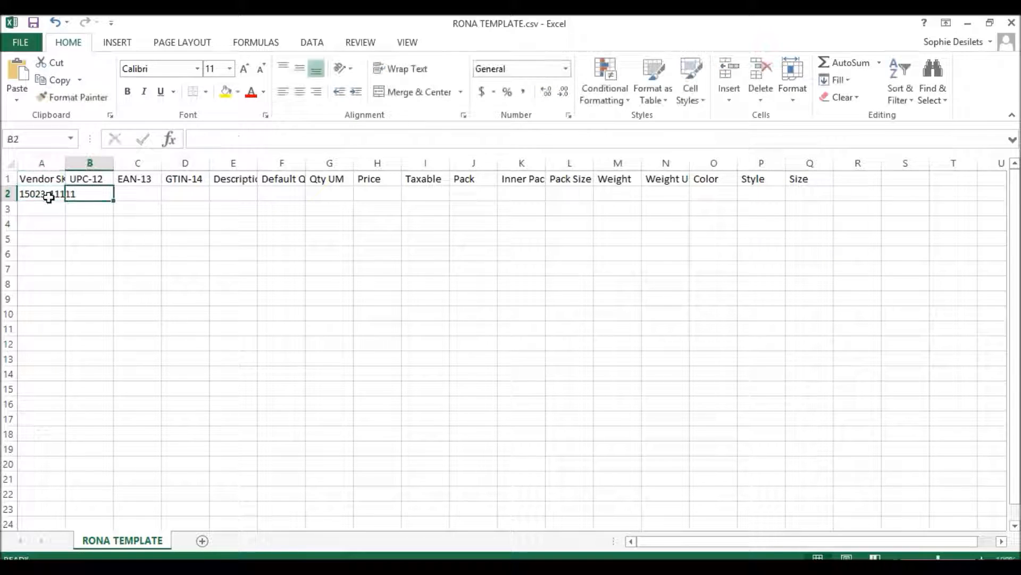
{"action": "left_click", "coordinate": [41, 223]}
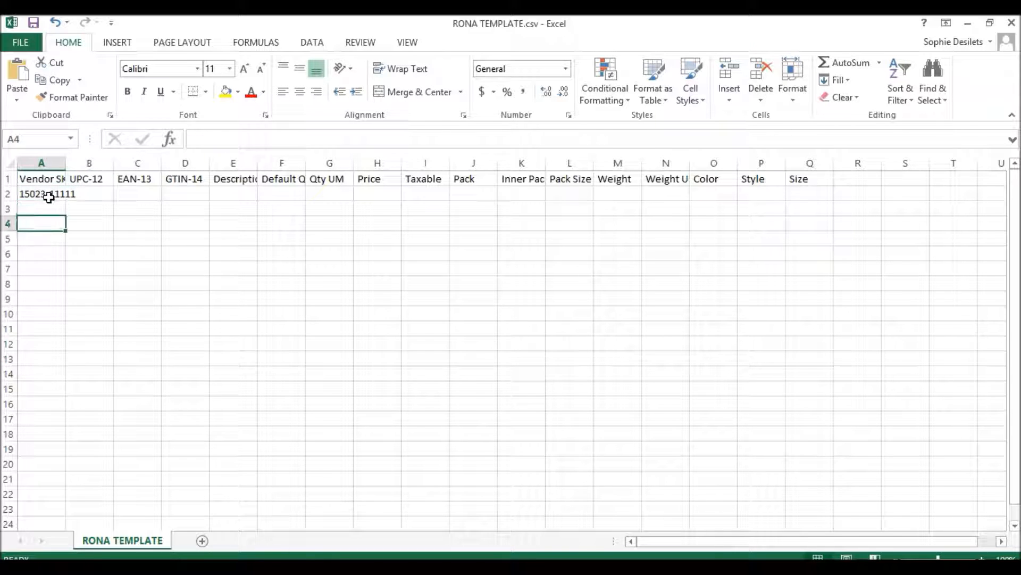
{"action": "left_click", "coordinate": [40, 194]}
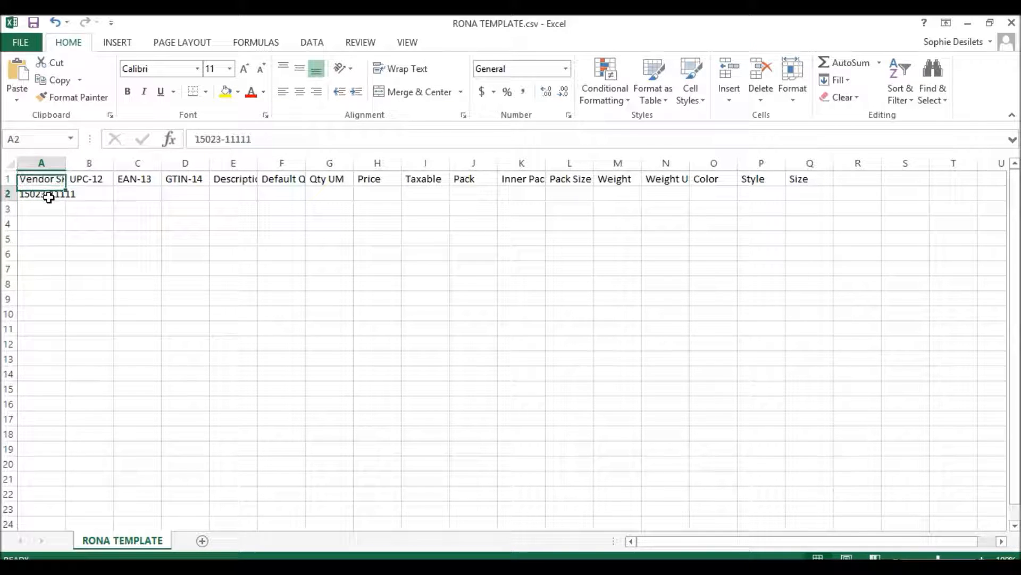
{"action": "left_click", "coordinate": [89, 194]}
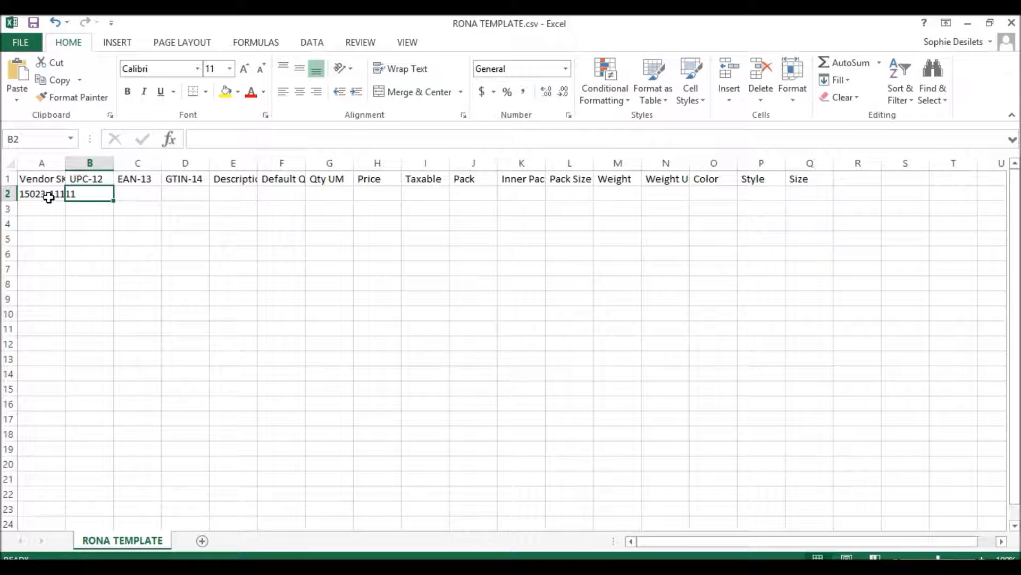
{"action": "type", "text": "123"}
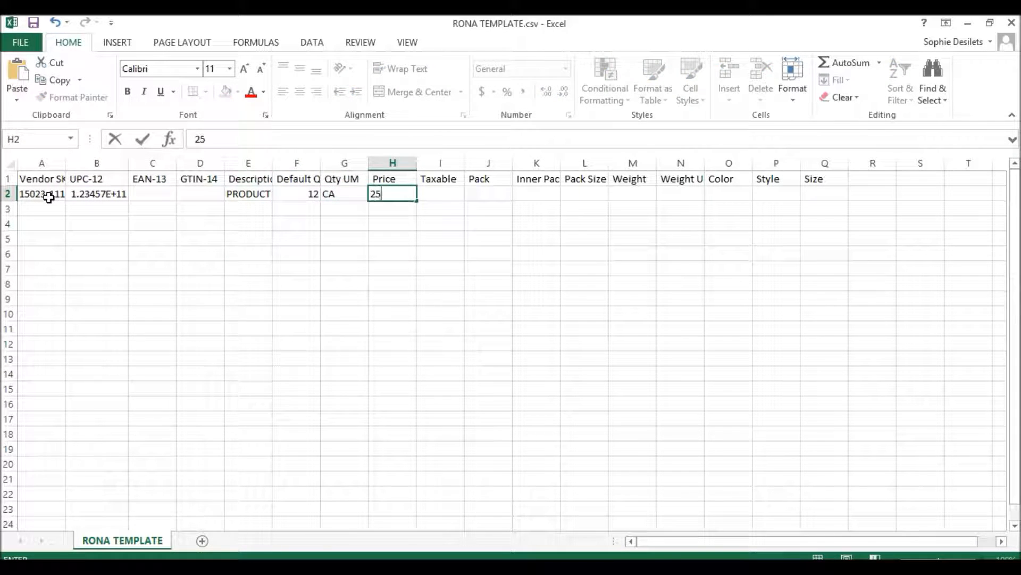
{"action": "key", "text": "tab"}
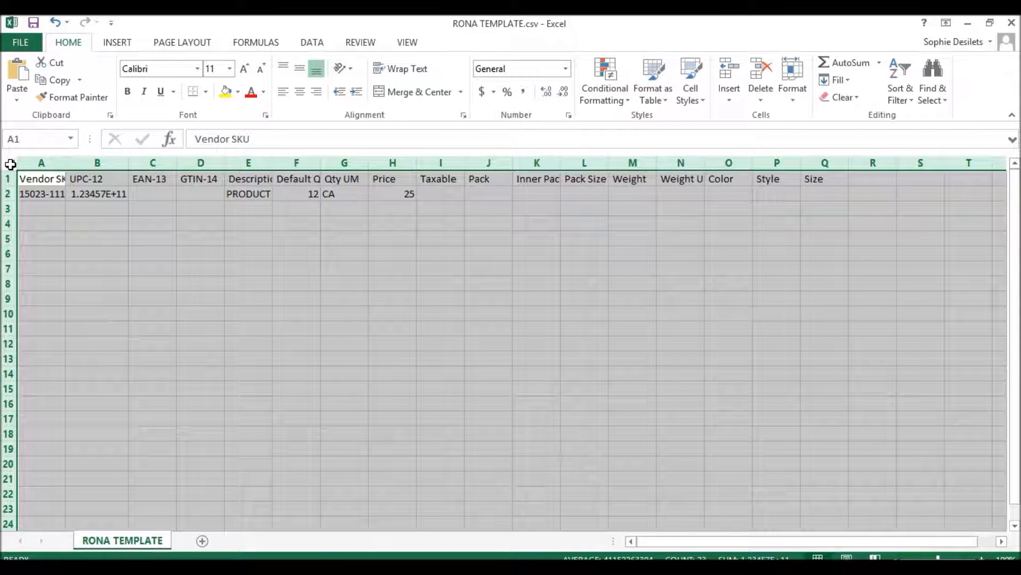
Step: Apply Number formatting to all cells, save as CSV, and close Excel
{"action": "left_click", "coordinate": [563, 69]}
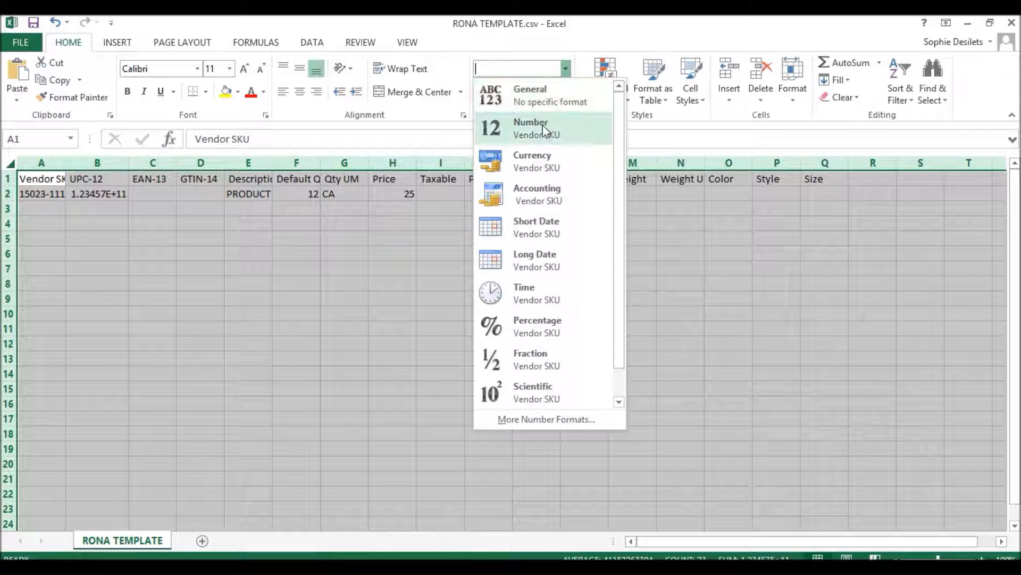
{"action": "left_click", "coordinate": [531, 127]}
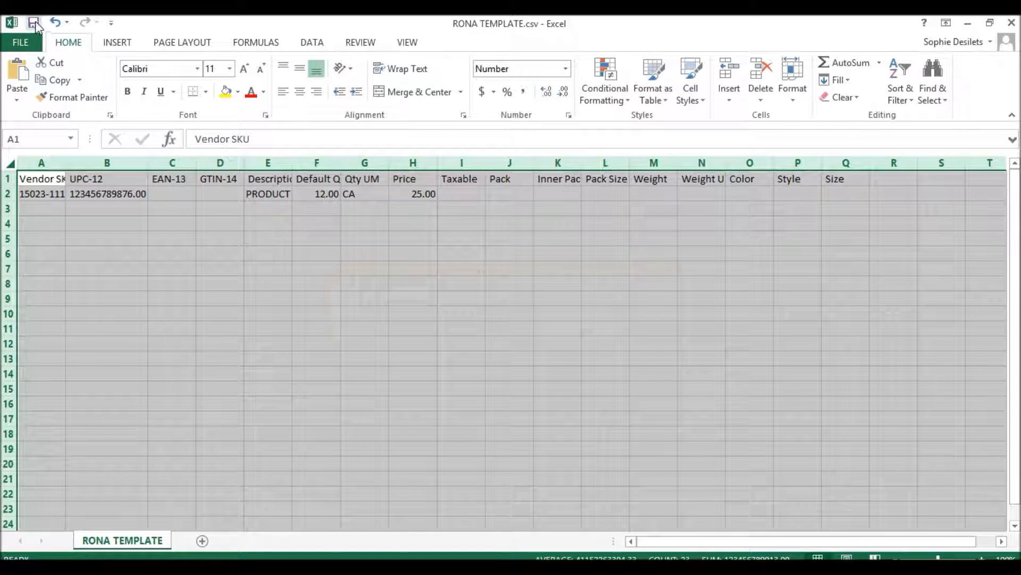
{"action": "left_click", "coordinate": [33, 22]}
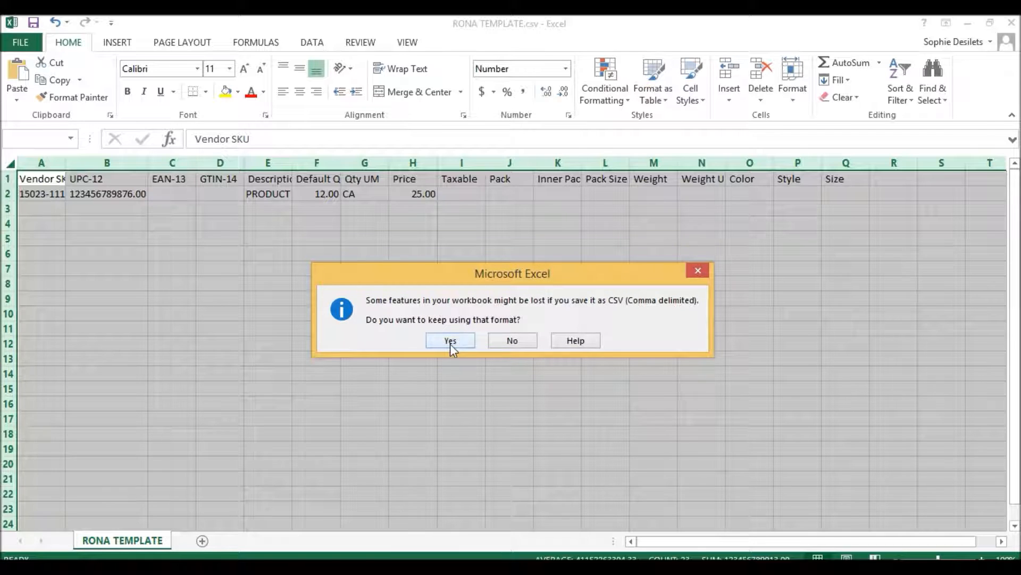
{"action": "left_click", "coordinate": [449, 340]}
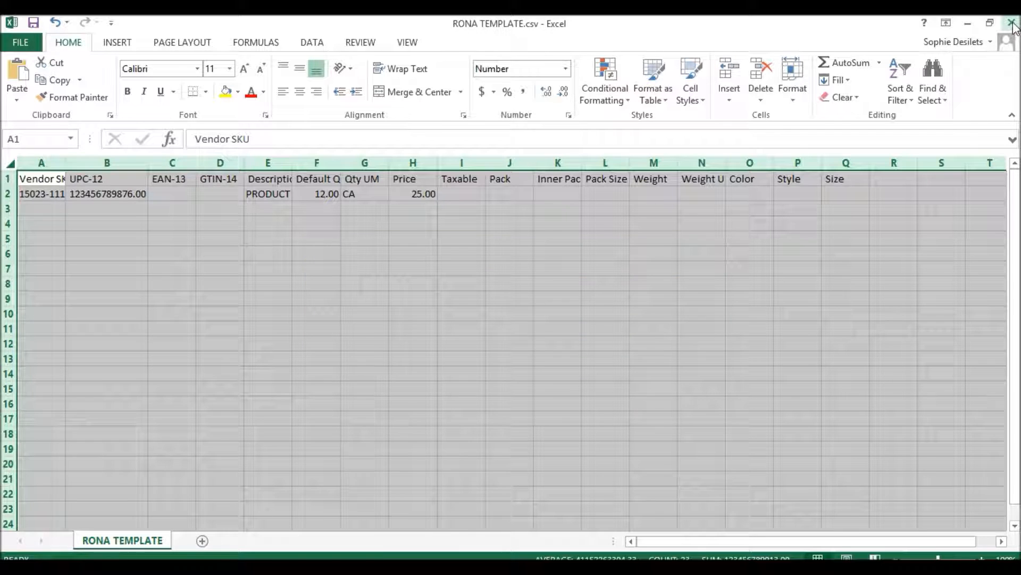
{"action": "left_click", "coordinate": [1012, 24]}
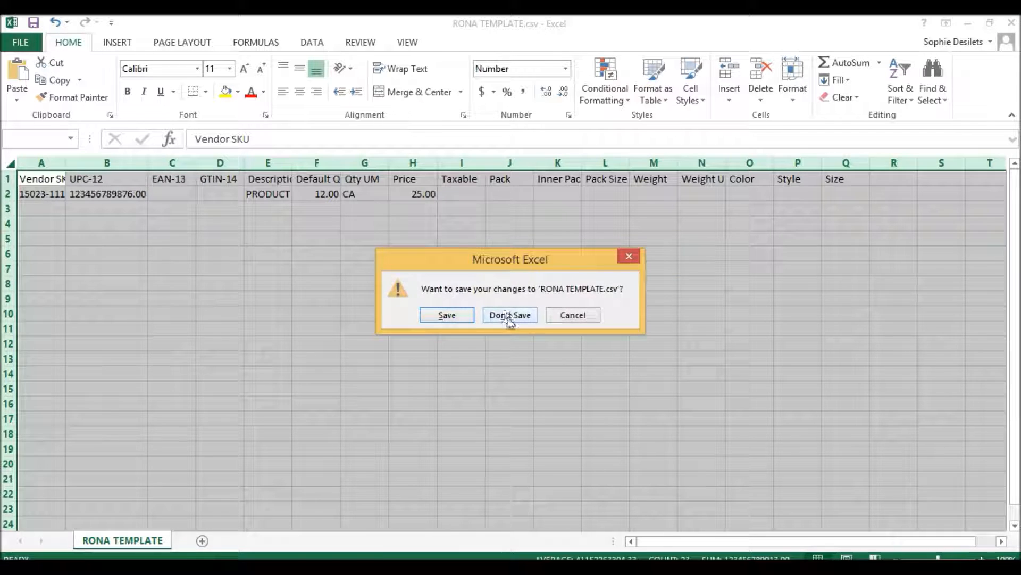
{"action": "left_click", "coordinate": [510, 315]}
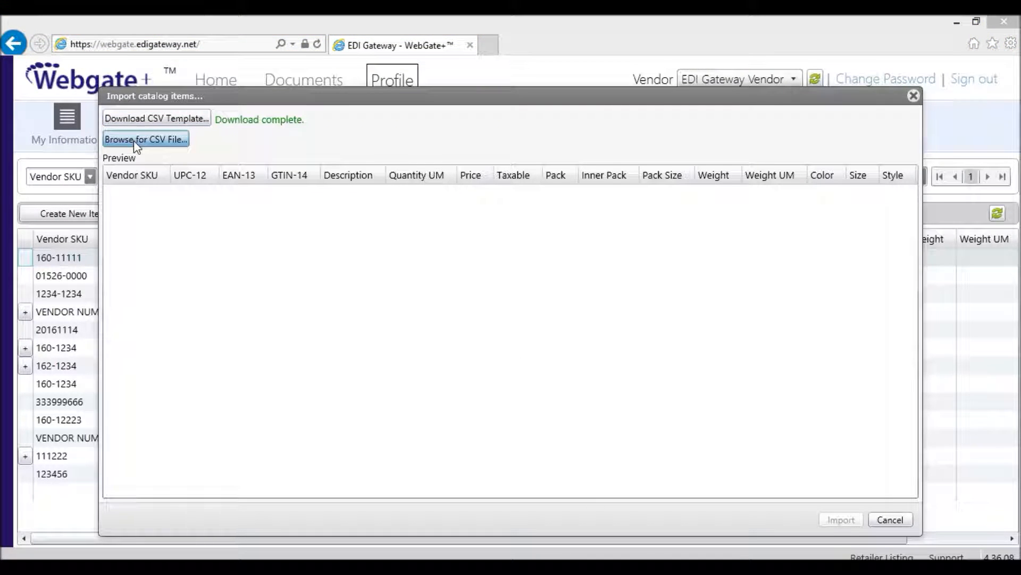
Step: Browse for the CSV file, then return to the Item List
{"action": "left_click", "coordinate": [146, 139]}
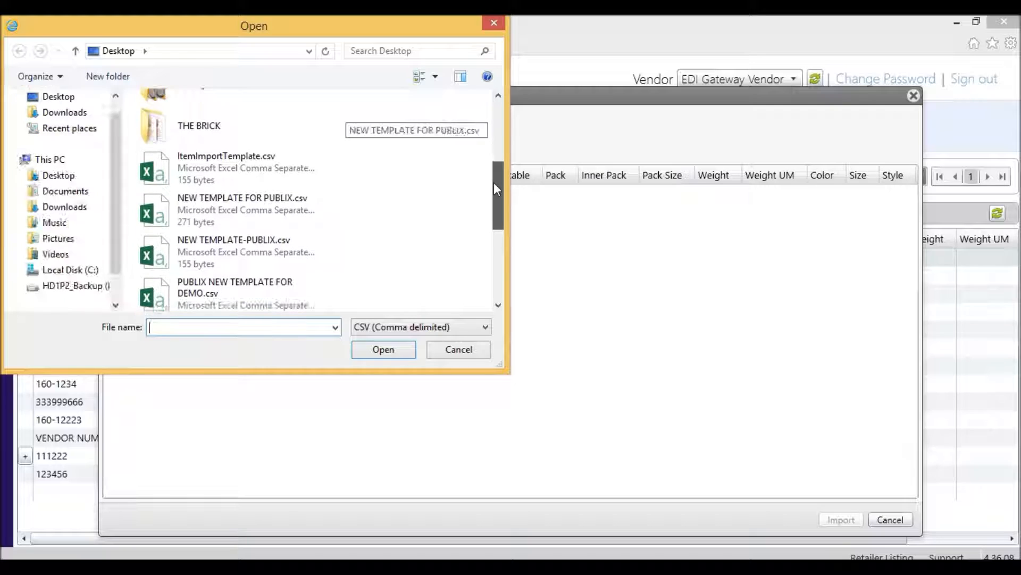
{"action": "left_click", "coordinate": [383, 349]}
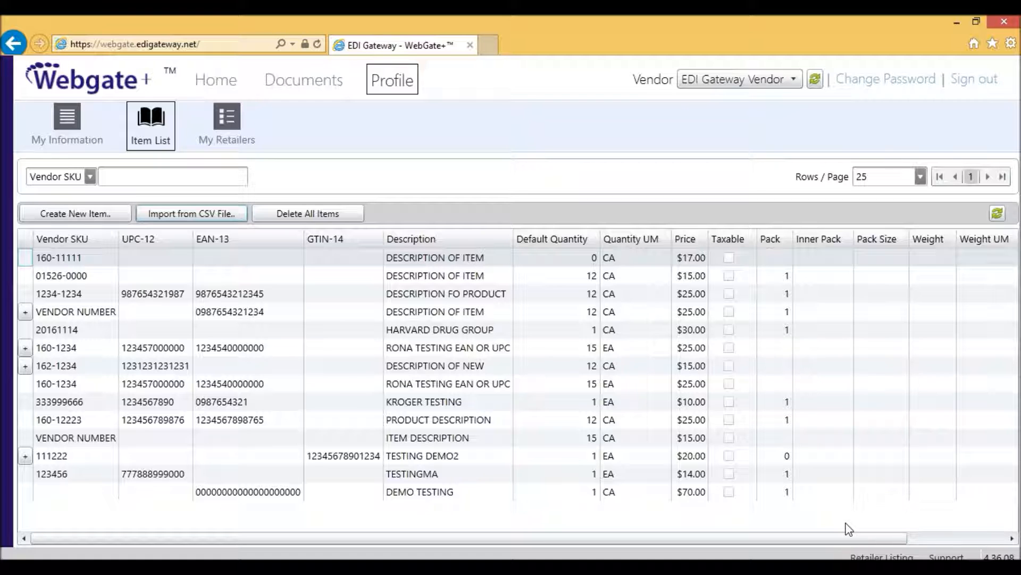
{"action": "key", "text": "alt"}
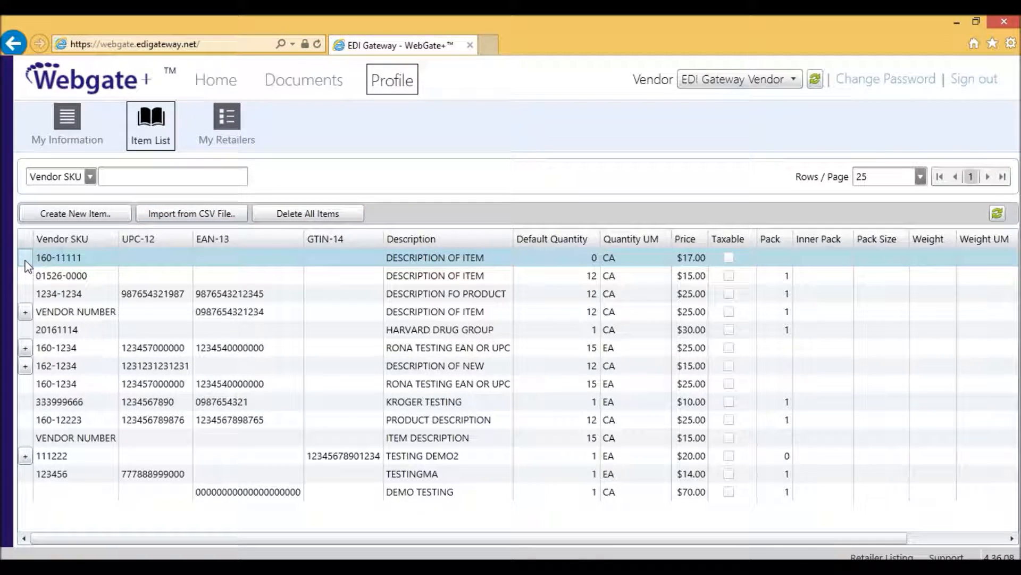
Step: Confirm deleting item 160-11111, then edit item 01526-0000 to a price of $25.00
{"action": "left_click", "coordinate": [217, 298]}
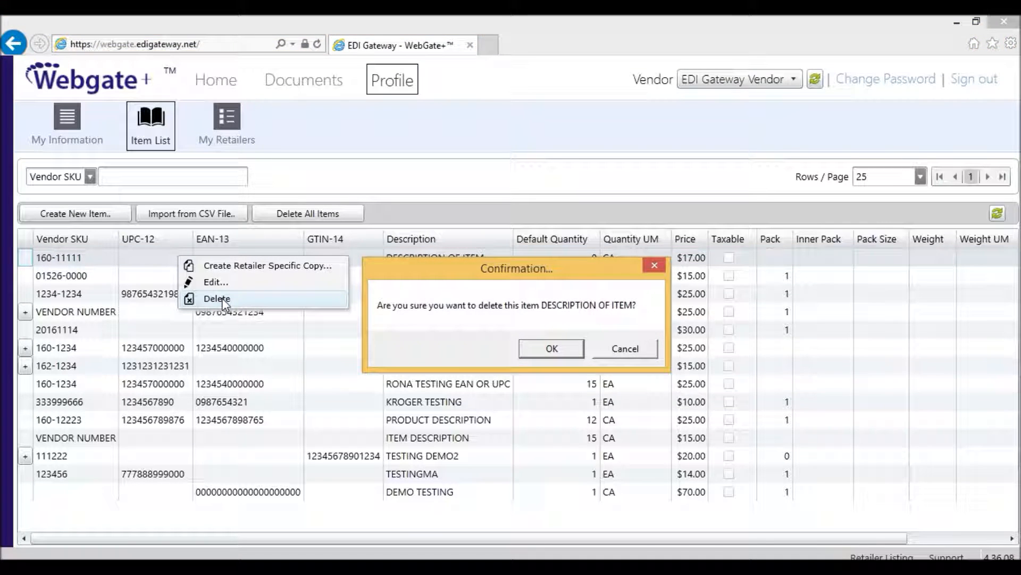
{"action": "left_click", "coordinate": [551, 348]}
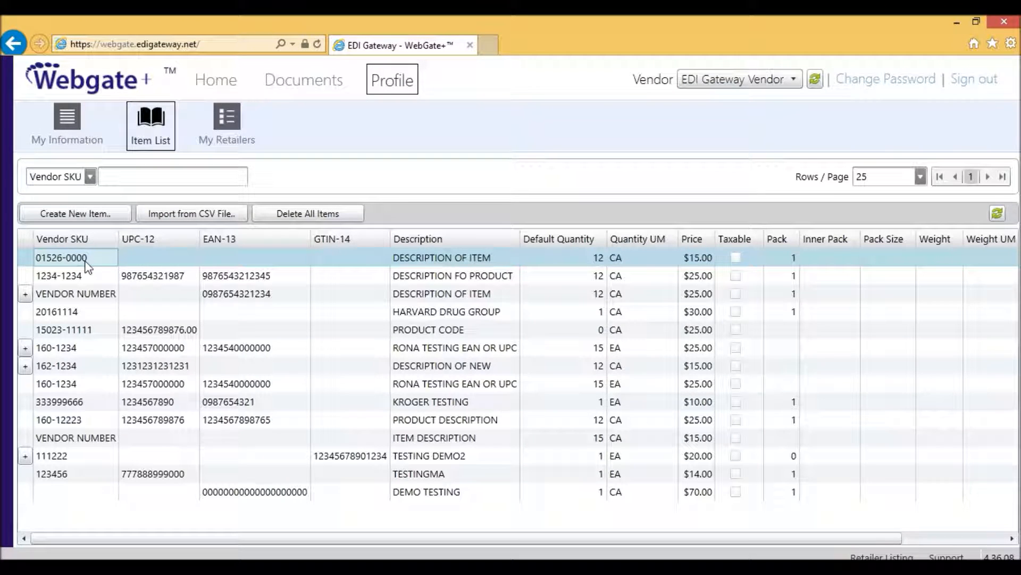
{"action": "right_click", "coordinate": [61, 258]}
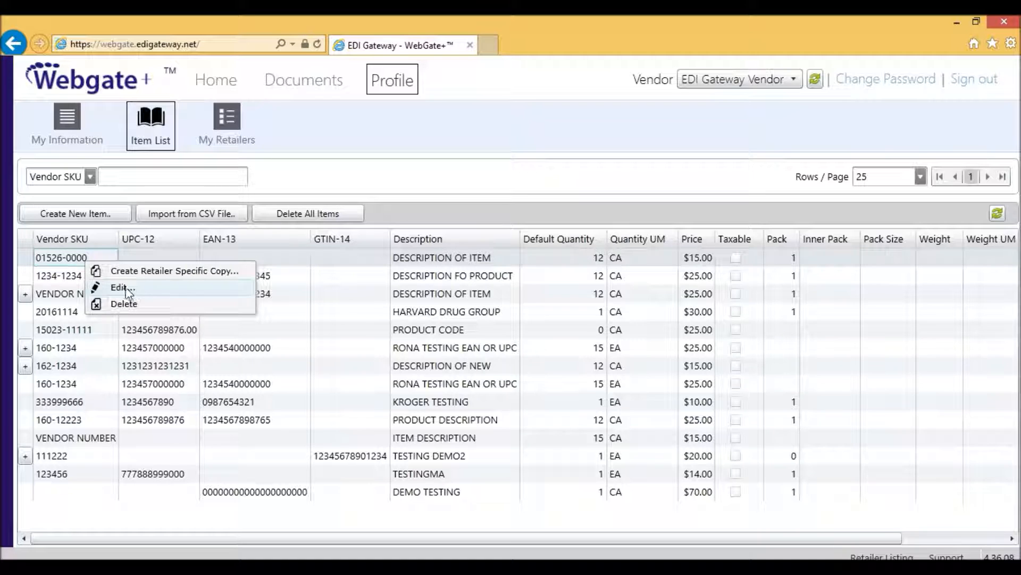
{"action": "left_click", "coordinate": [122, 287]}
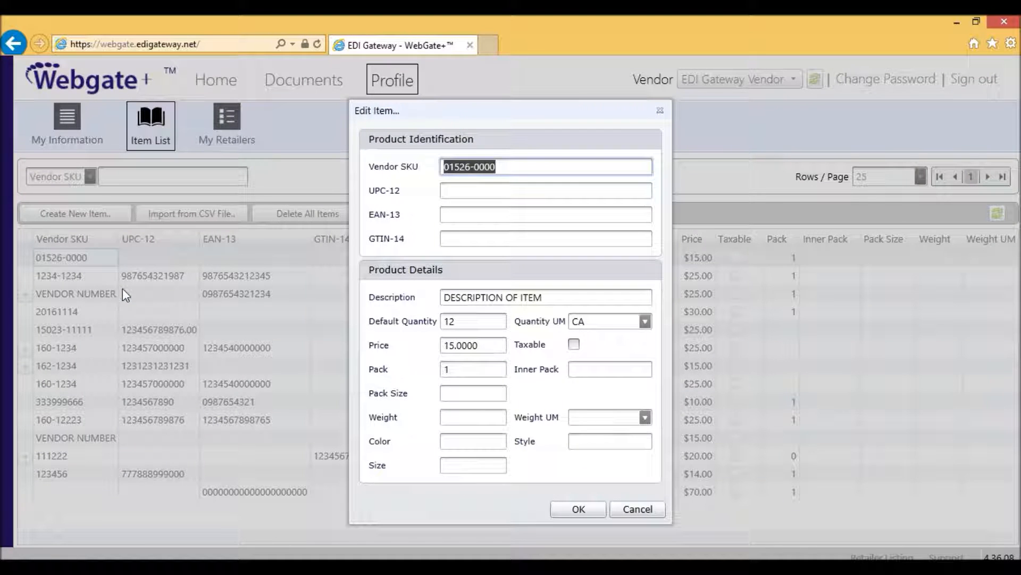
{"action": "mouse_move", "coordinate": [622, 443]}
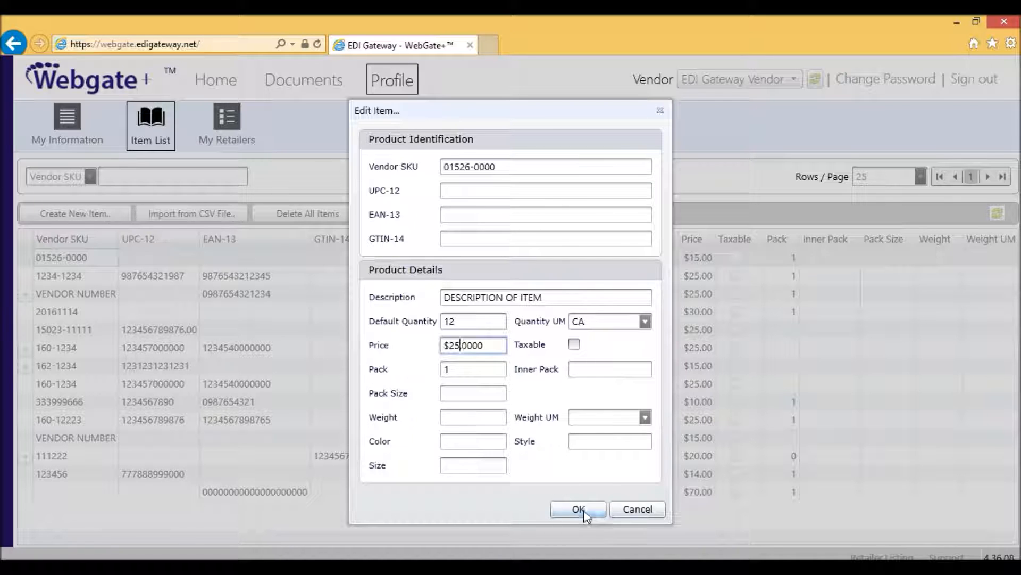
{"action": "left_click", "coordinate": [577, 508]}
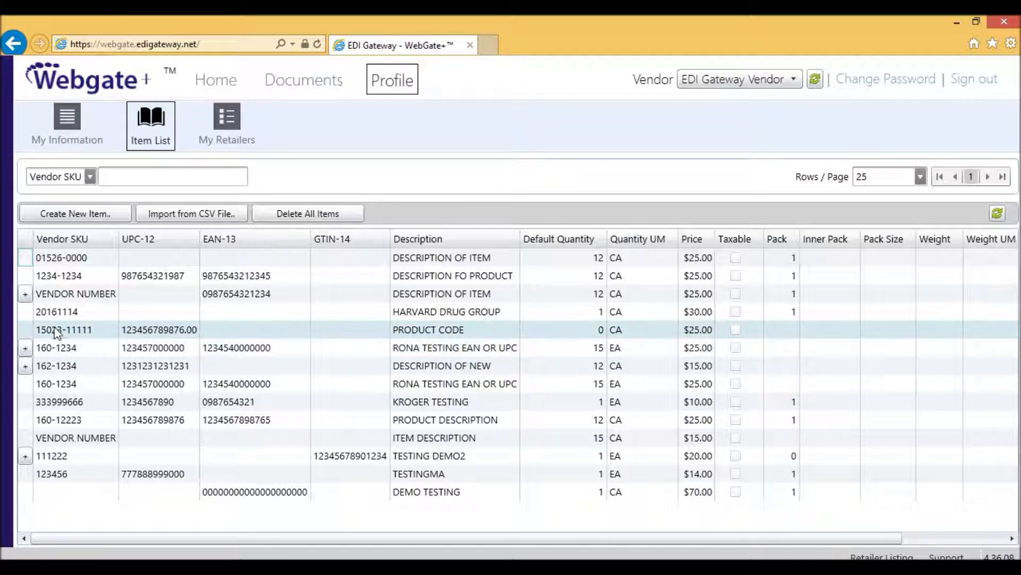
Step: Start a retailer-specific copy of the PRODUCT CODE item for Rona
{"action": "right_click", "coordinate": [63, 329]}
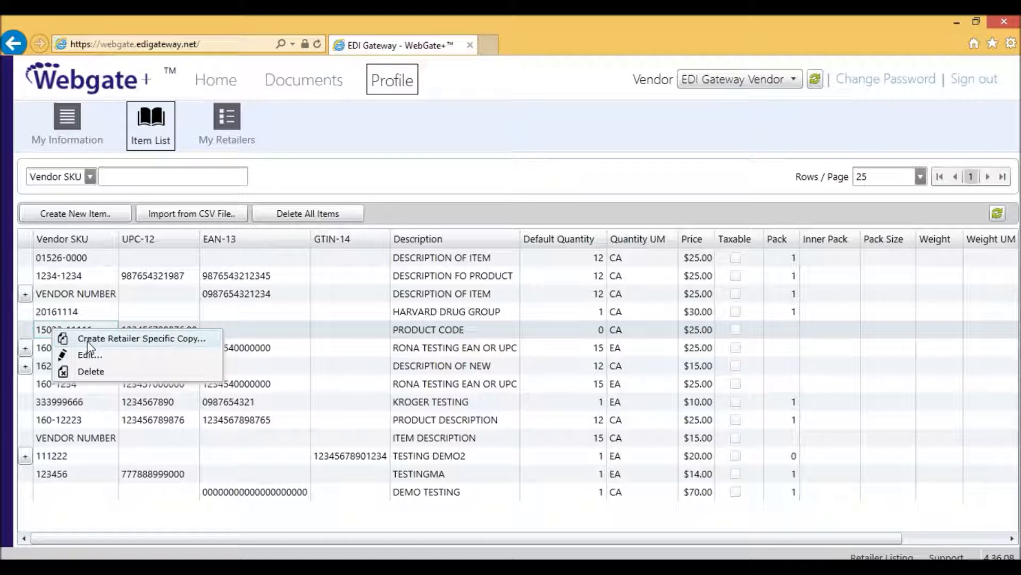
{"action": "left_click", "coordinate": [140, 338]}
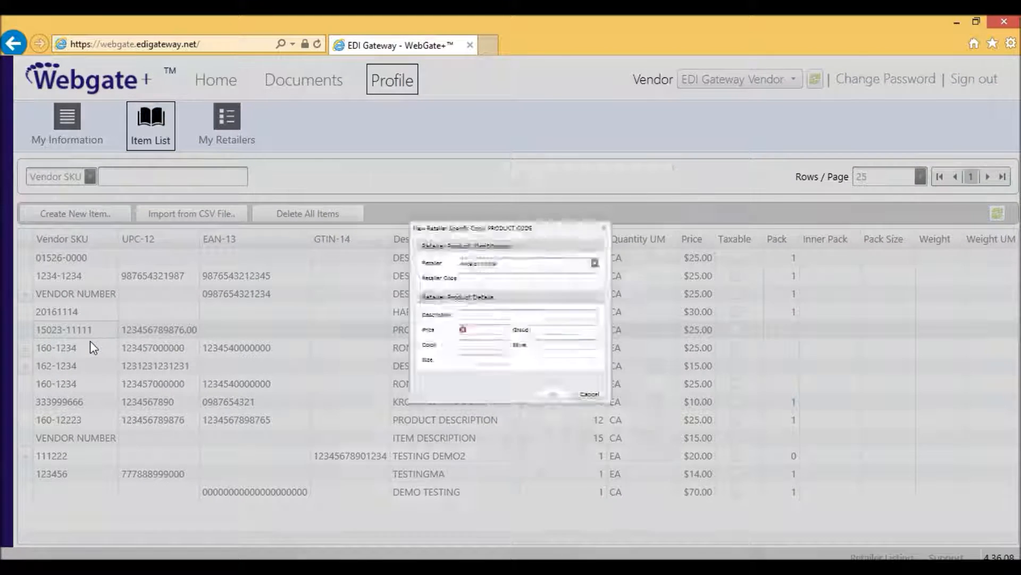
{"action": "left_click", "coordinate": [644, 233]}
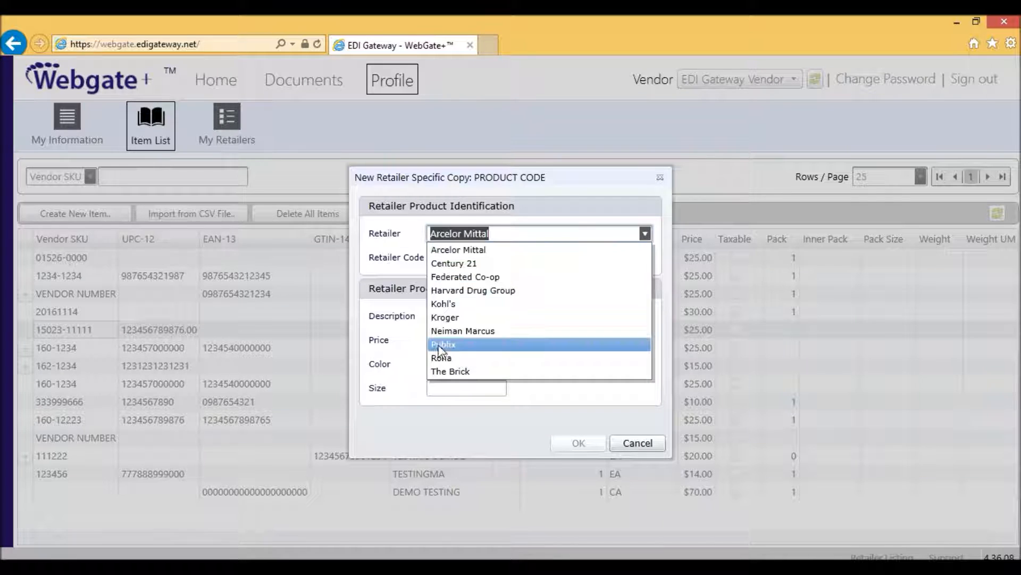
{"action": "left_click", "coordinate": [441, 357]}
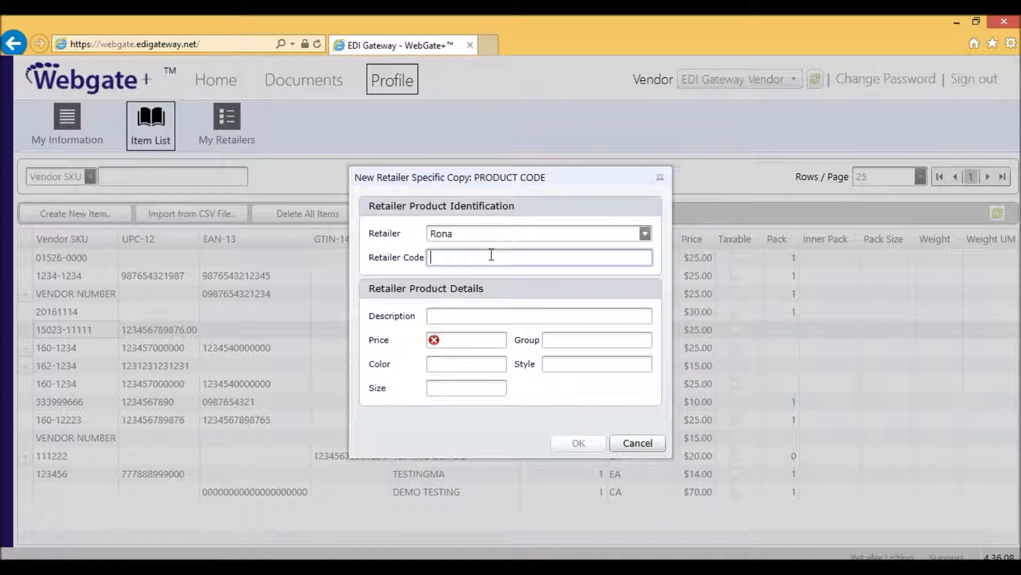
Step: Fill the Rona copy with retailer code 1625-36277, description, price 25 and group PSK-1, then create it
{"action": "type", "text": "1625"}
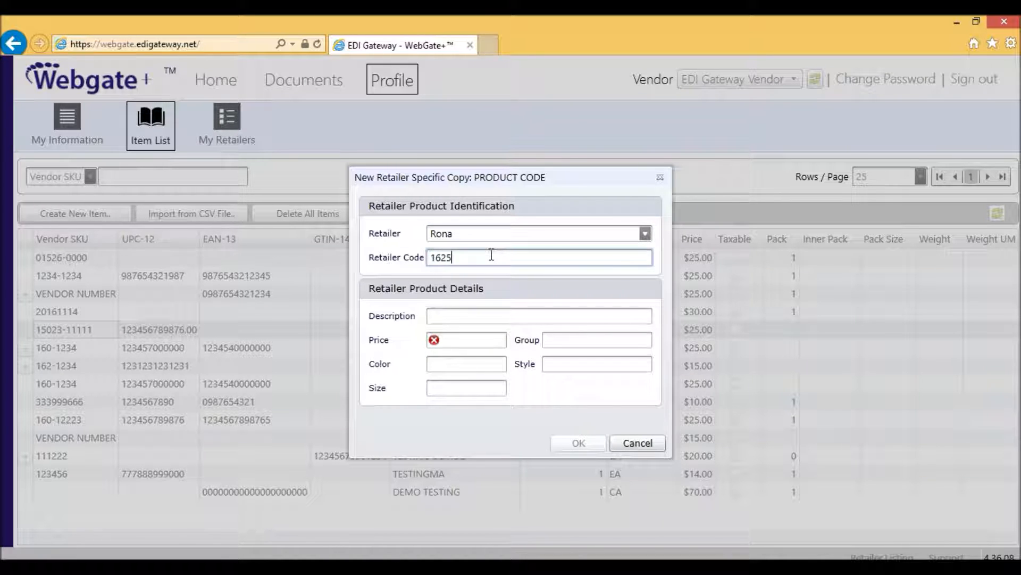
{"action": "type", "text": "DESCRIPTION FO PRODUCT"}
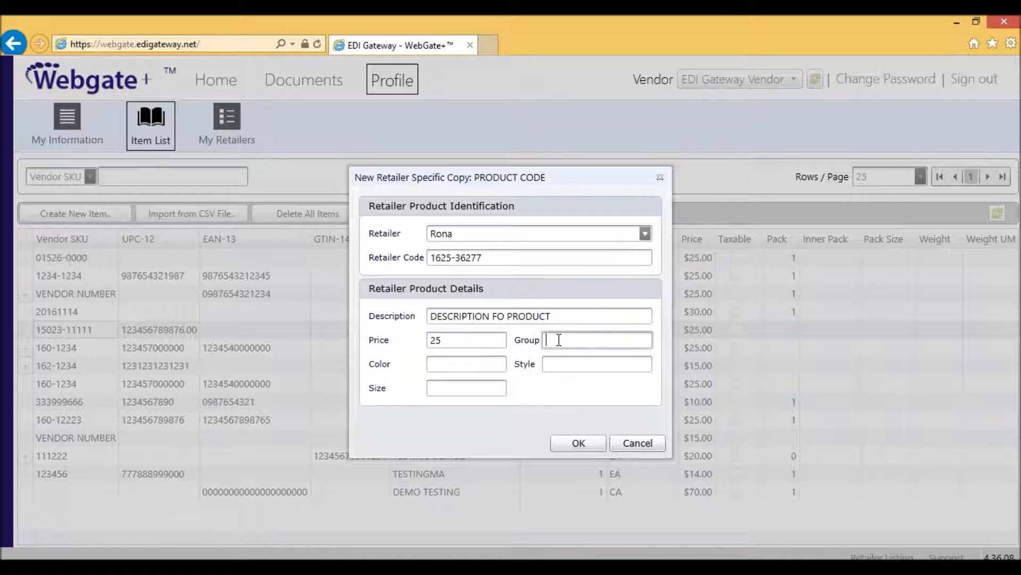
{"action": "type", "text": "PSK-1"}
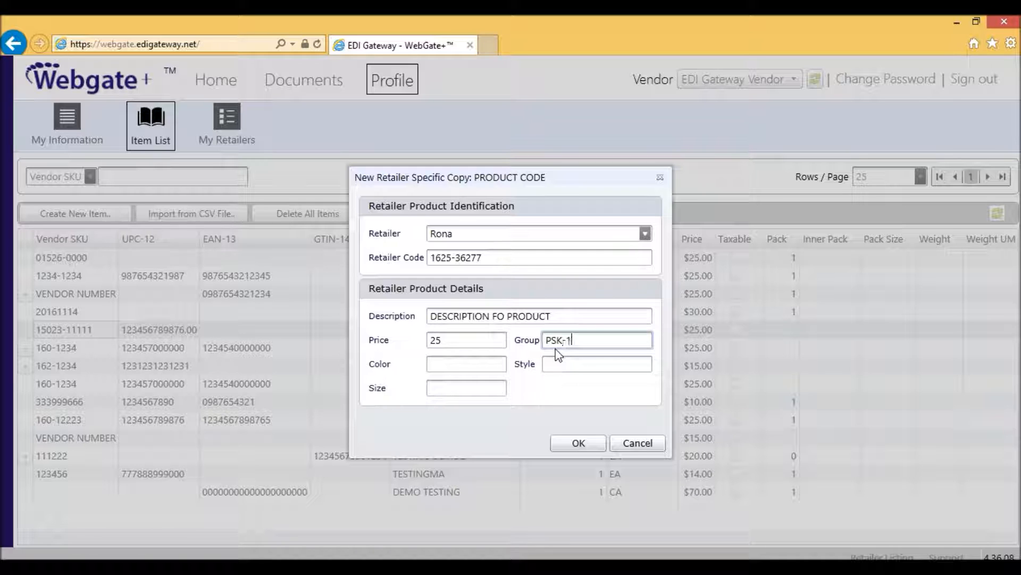
{"action": "left_click", "coordinate": [576, 442]}
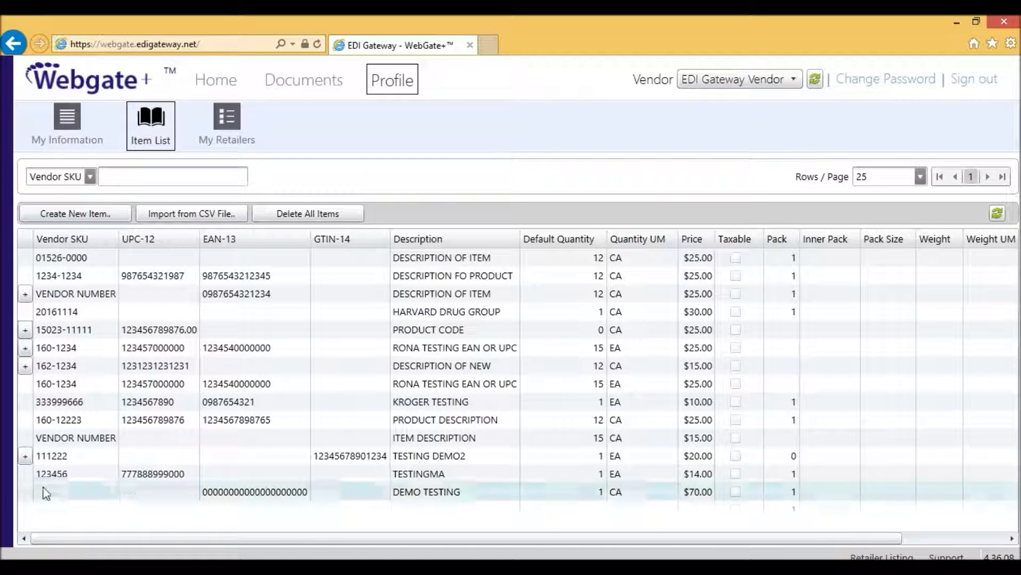
Step: Expand items 162-1234 and 160-1234 to reveal their existing Rona copies
{"action": "left_click", "coordinate": [25, 365]}
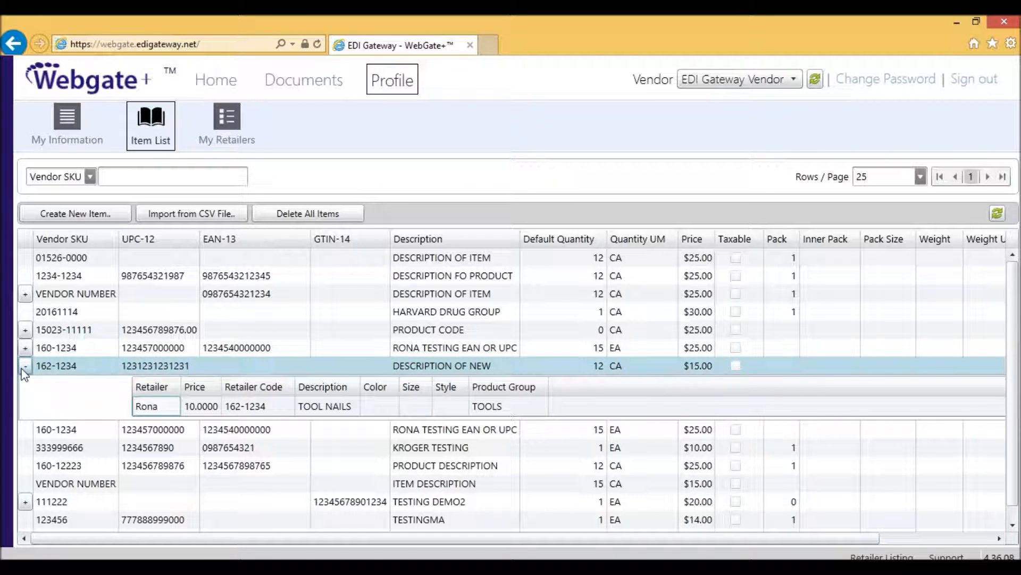
{"action": "left_click", "coordinate": [25, 348]}
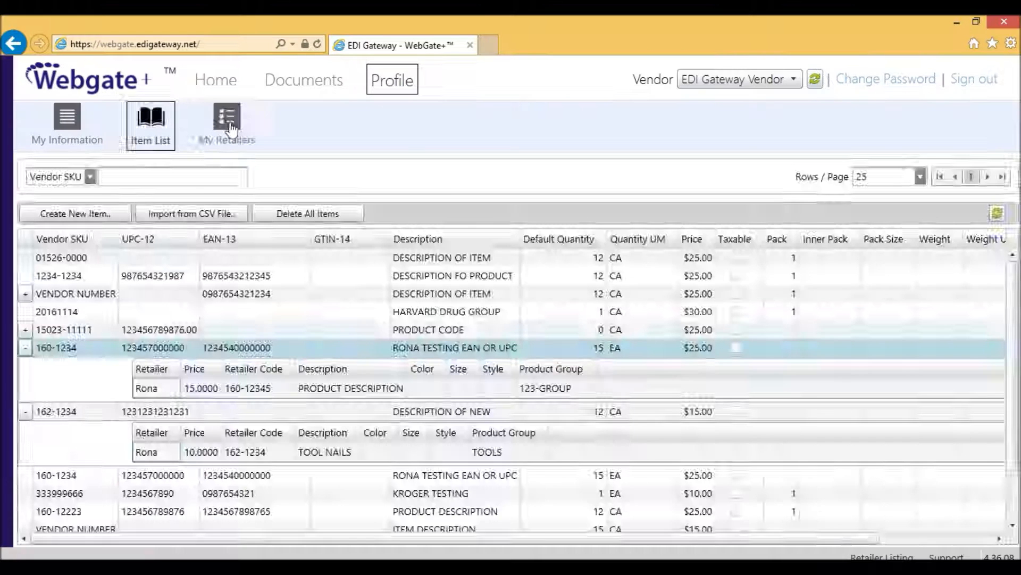
Step: Switch to the My Retailers relationship settings page
{"action": "left_click", "coordinate": [226, 125]}
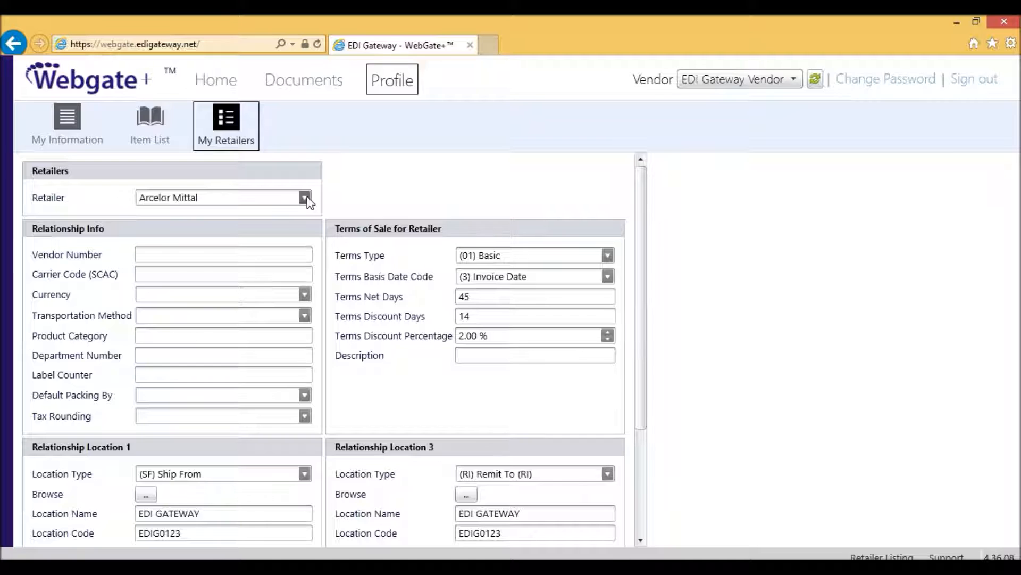
Step: Select Rona, enter vendor number 123456 and keep Invoice Date basis with net 30, 2% in 14 days
{"action": "left_click", "coordinate": [304, 197]}
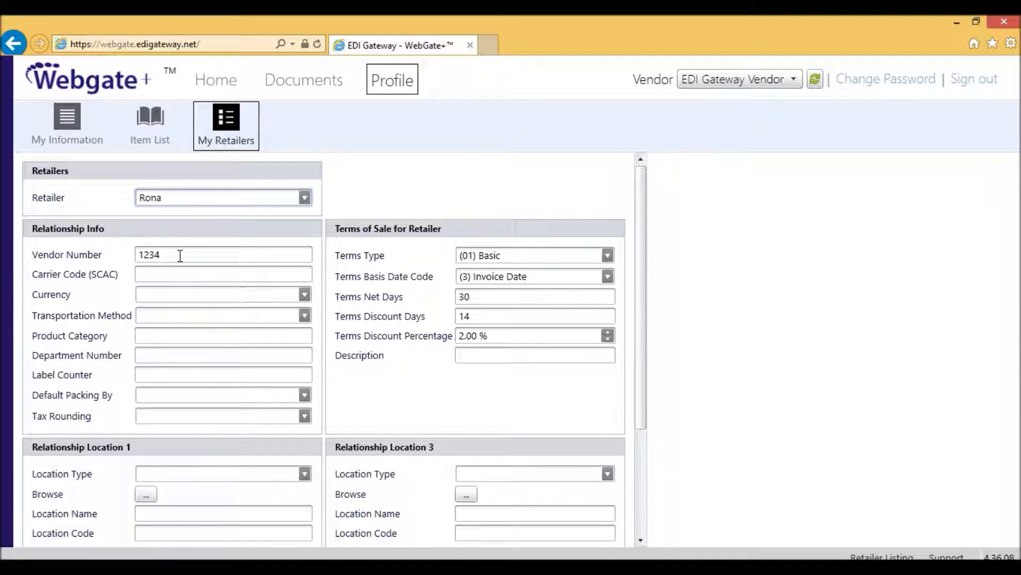
{"action": "triple_click", "coordinate": [223, 254]}
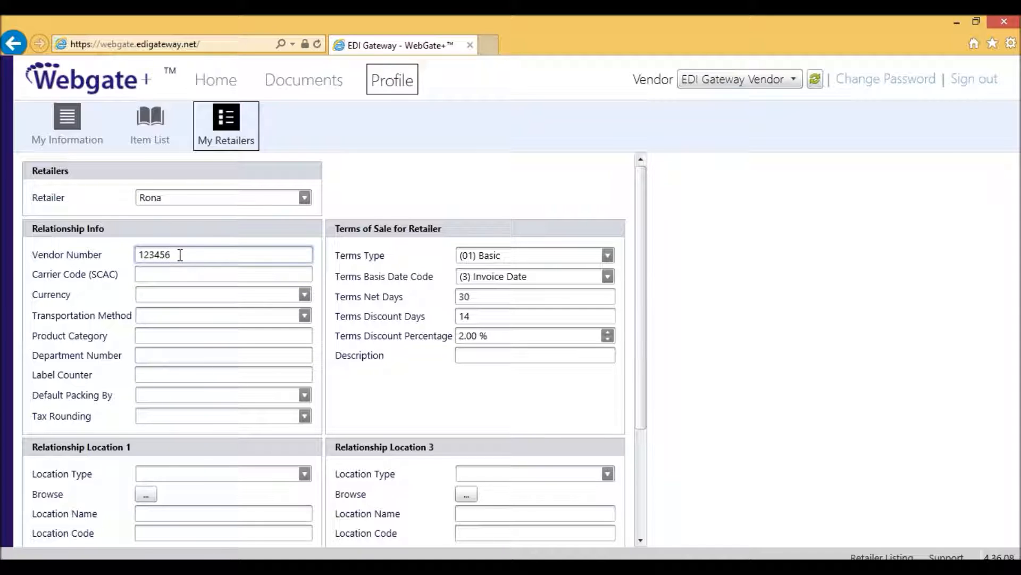
{"action": "mouse_move", "coordinate": [421, 233]}
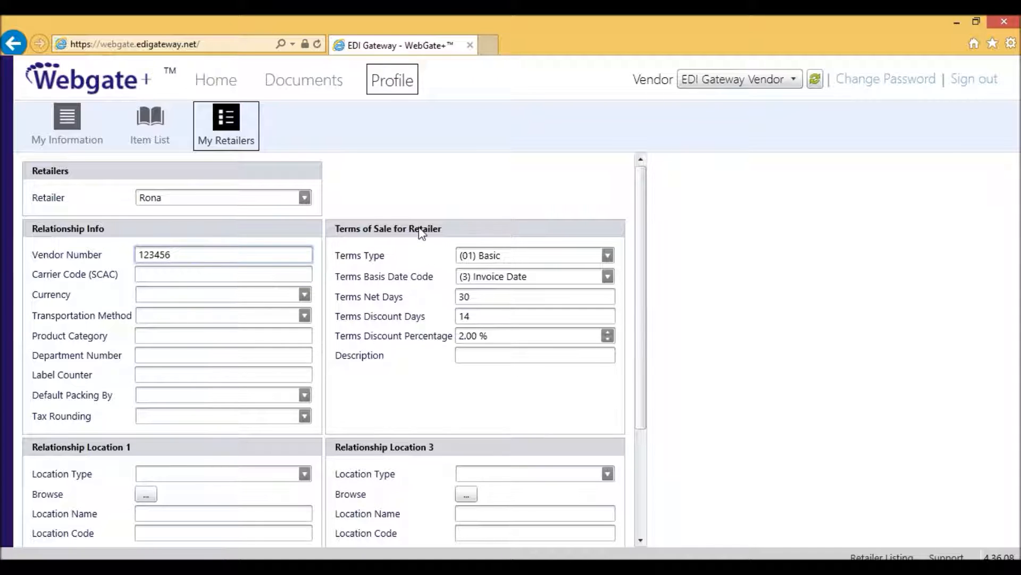
{"action": "mouse_move", "coordinate": [384, 232]}
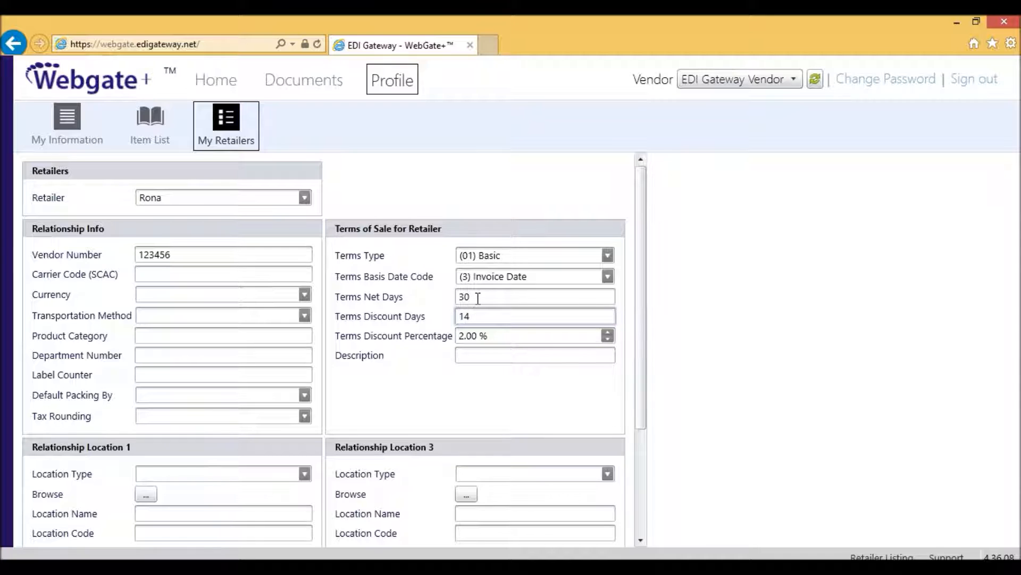
{"action": "left_click", "coordinate": [495, 336]}
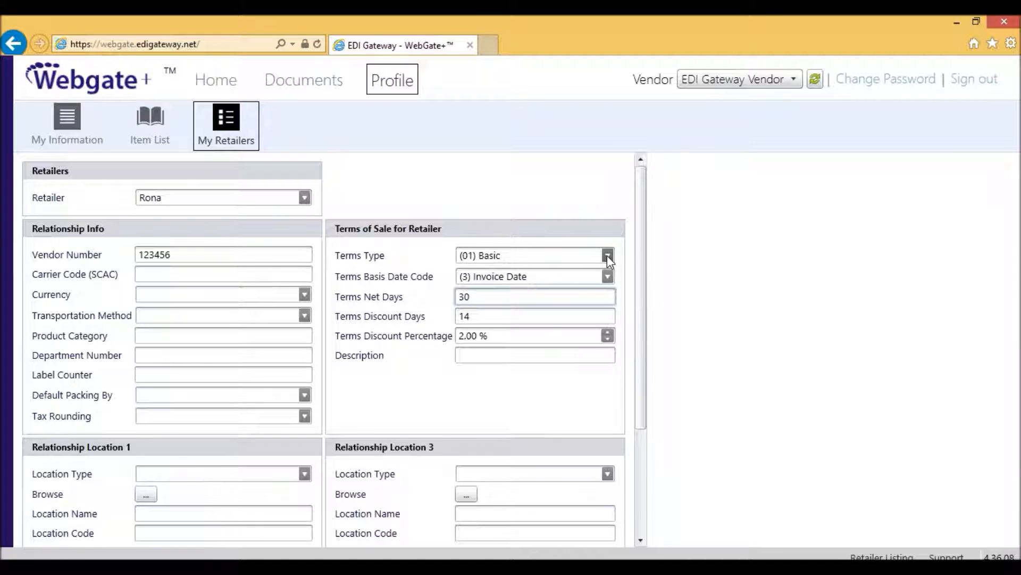
{"action": "mouse_move", "coordinate": [406, 288]}
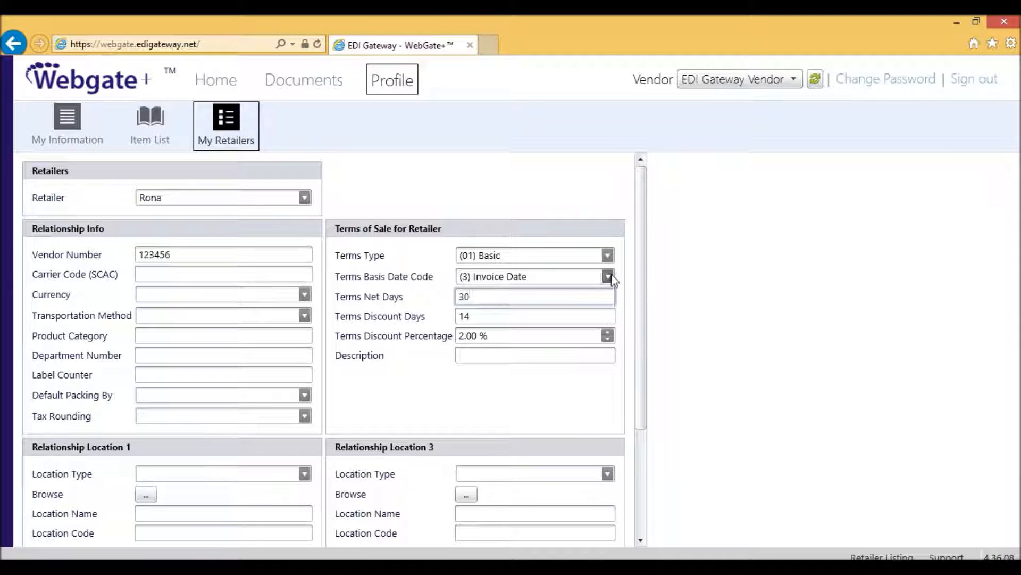
{"action": "left_click", "coordinate": [607, 276]}
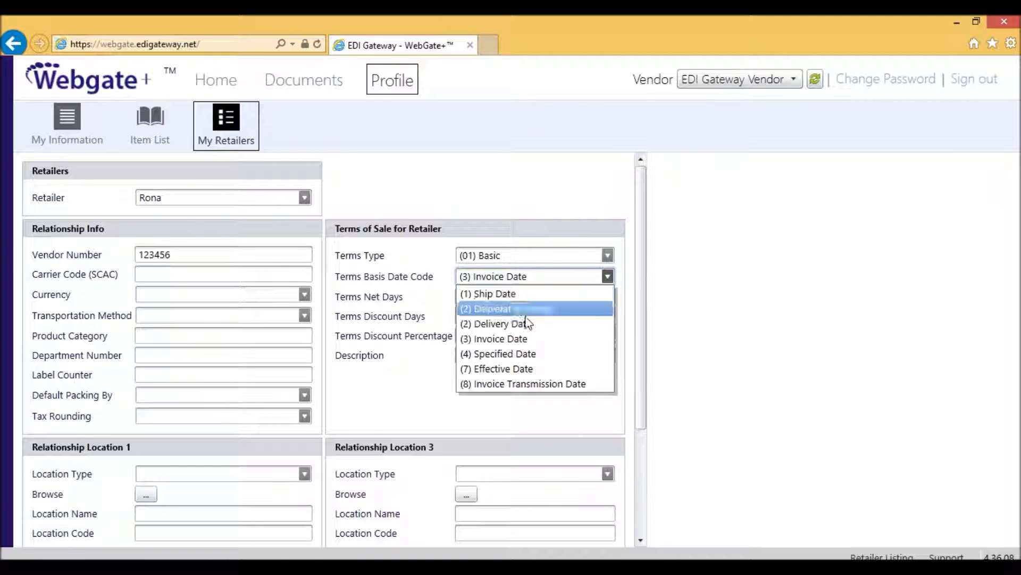
{"action": "left_click", "coordinate": [499, 338]}
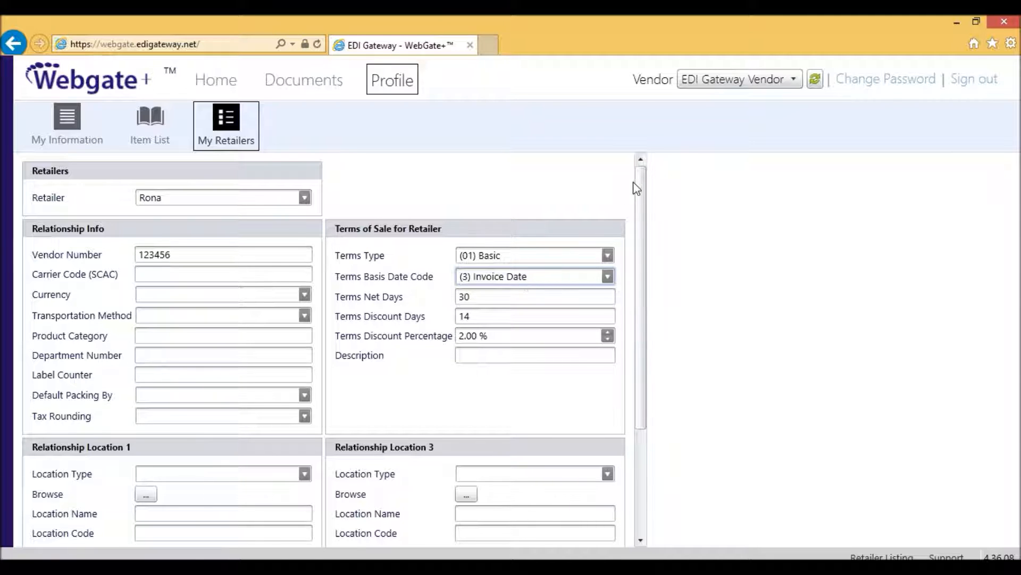
{"action": "scroll", "scroll_direction": "down", "scroll_amount": 3}
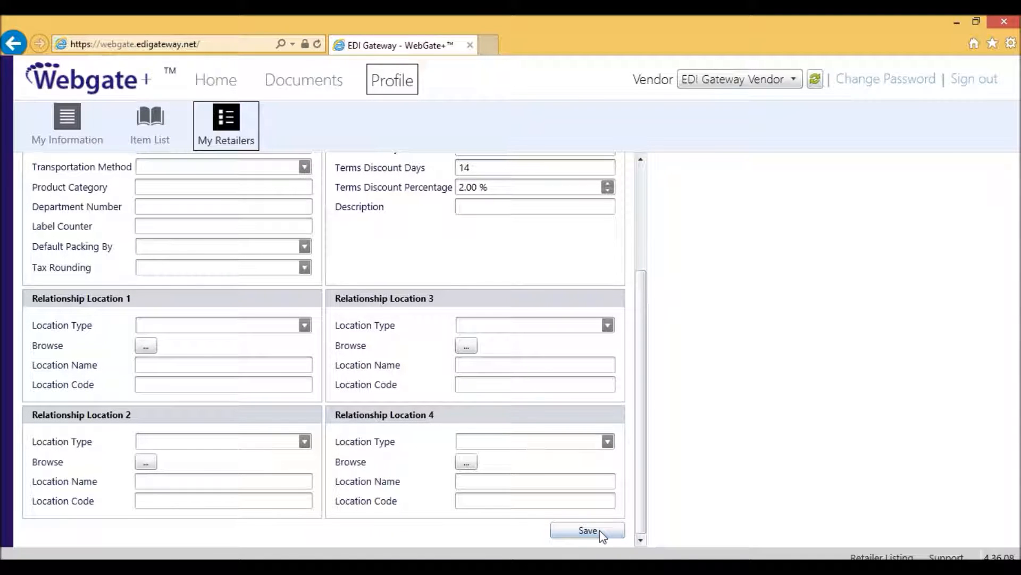
Step: Save the Rona relationship with its vendor number and terms of sale
{"action": "left_click", "coordinate": [586, 531]}
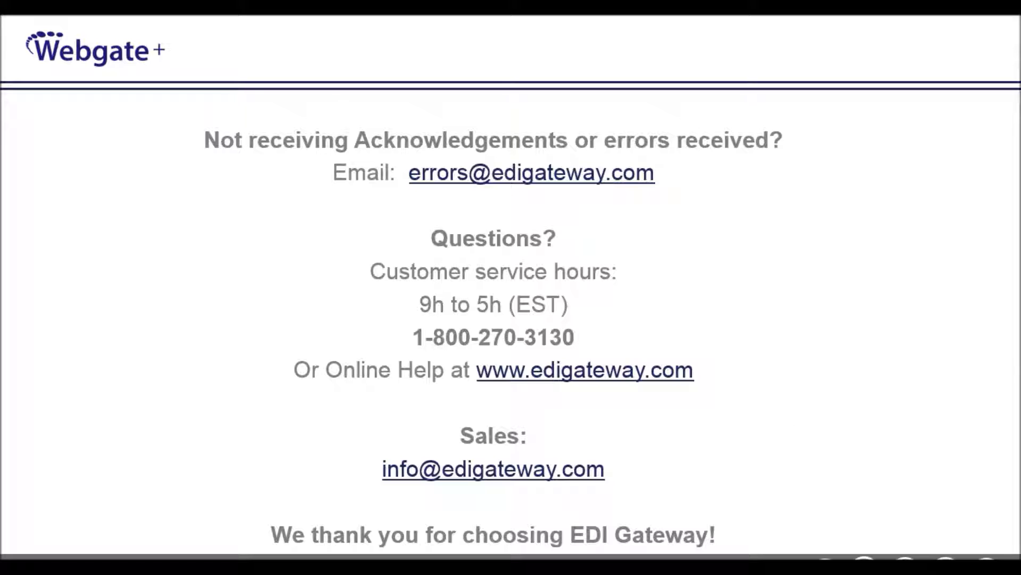